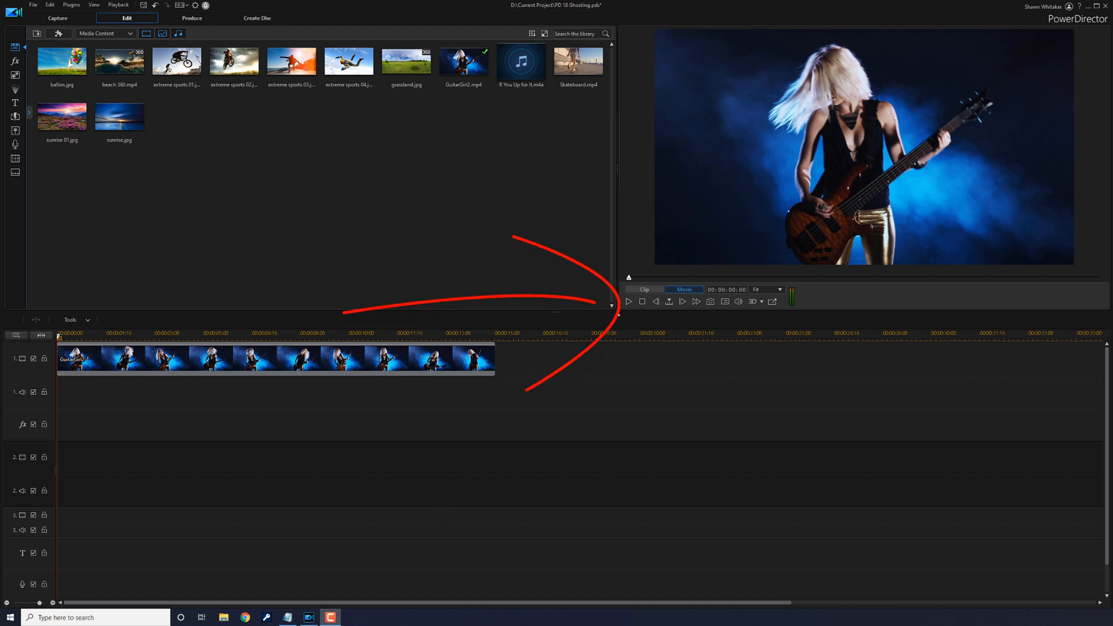
Preview the project, then copy the GuitarGirl2 clip from track 1 onto track 2.
click(628, 301)
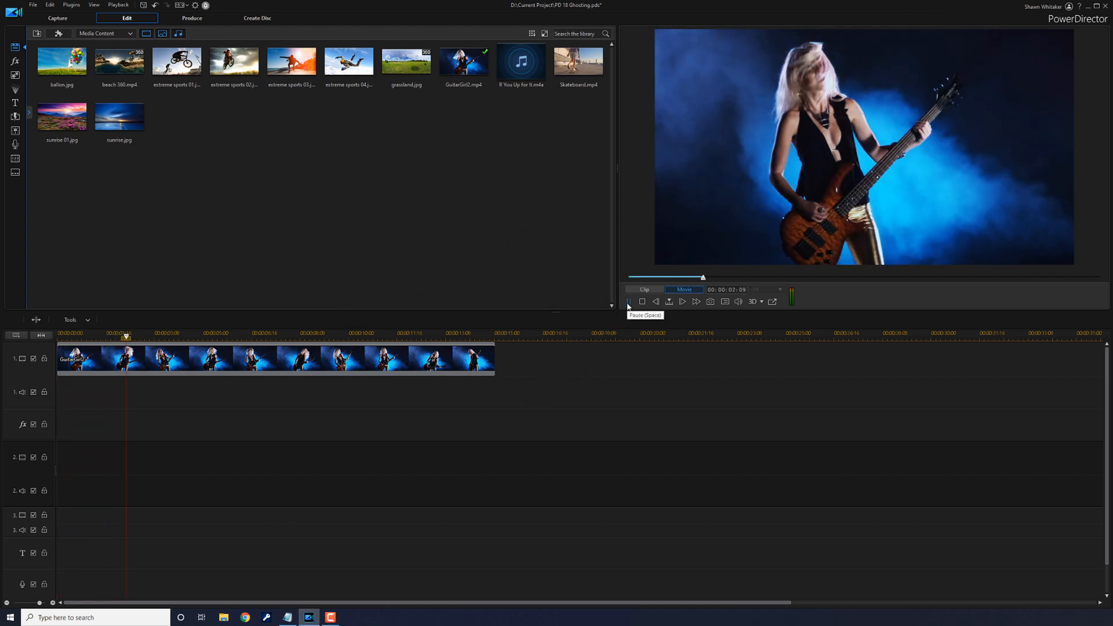
click(628, 302)
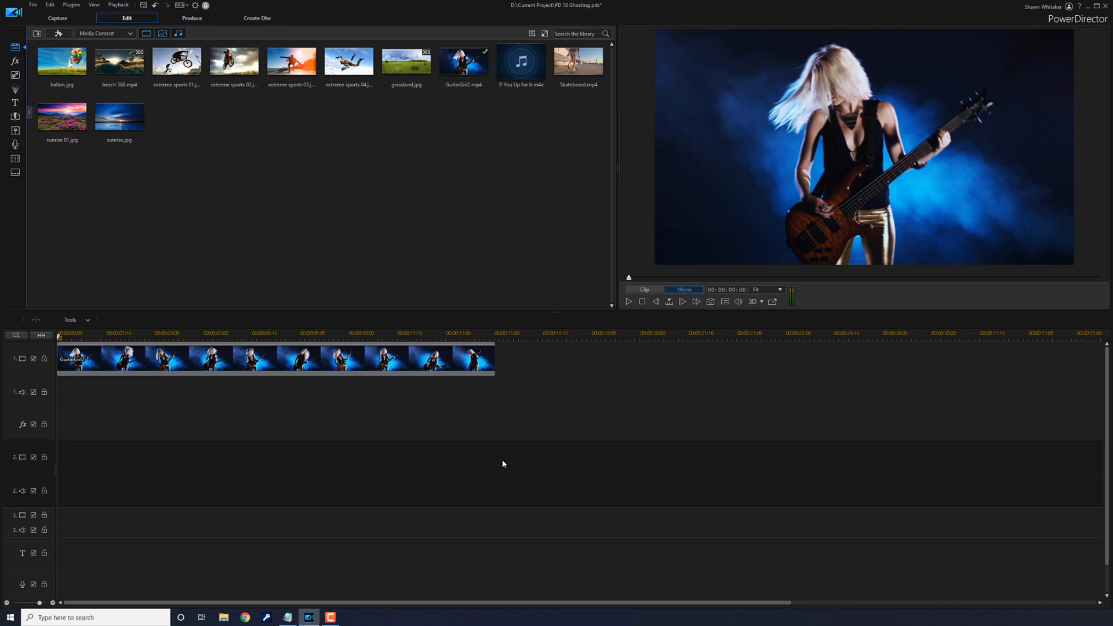
mouse_move(247, 406)
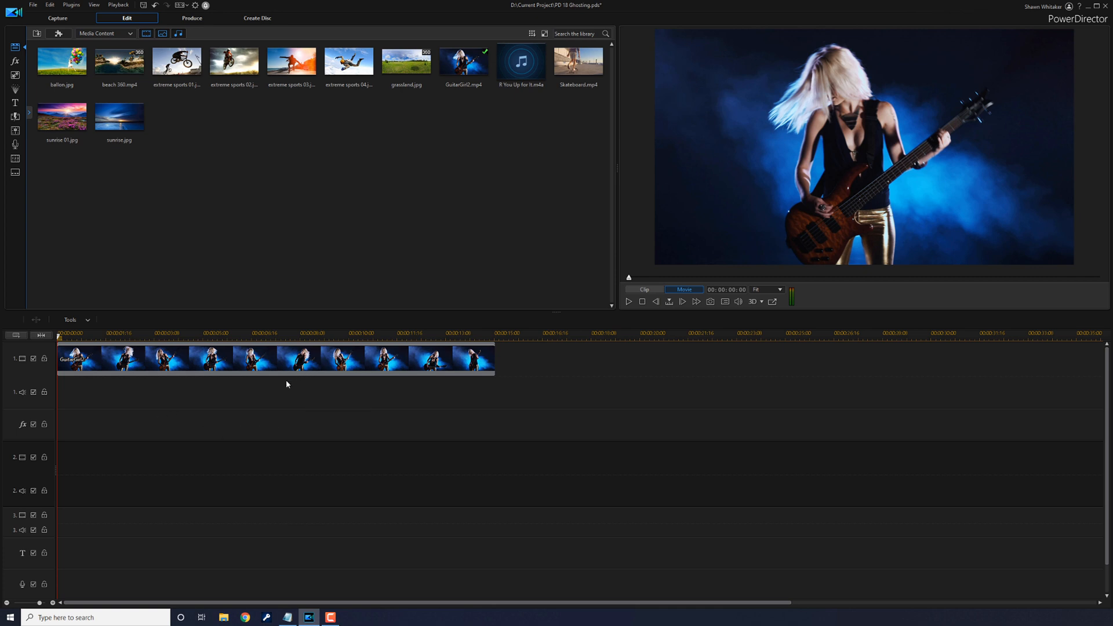
click(279, 367)
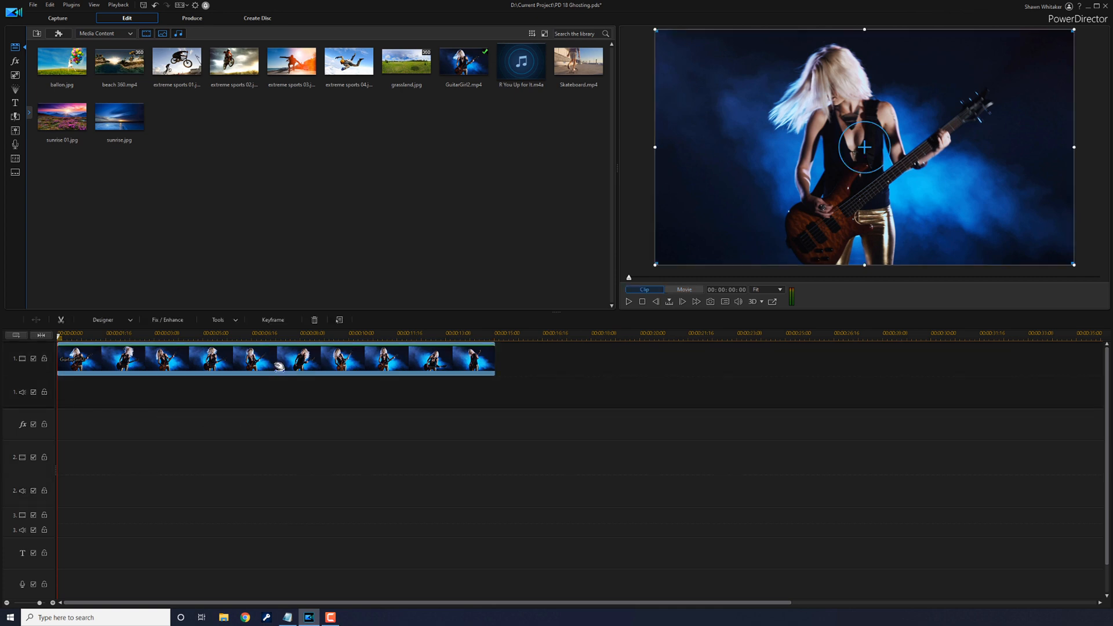
key(Ctrl+c)
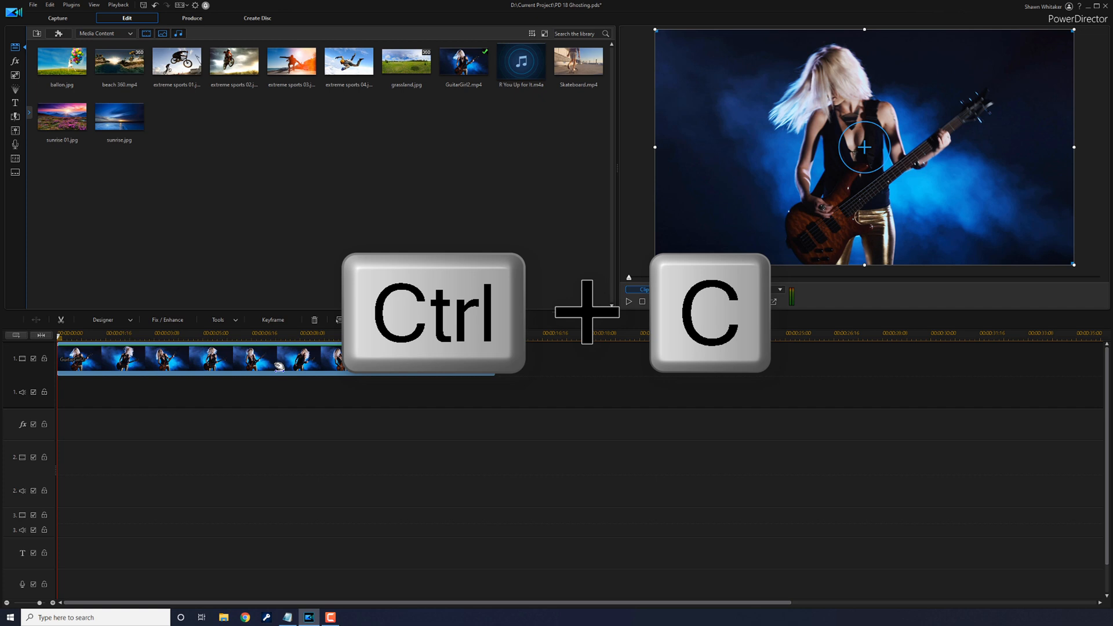
key(ctrl+c)
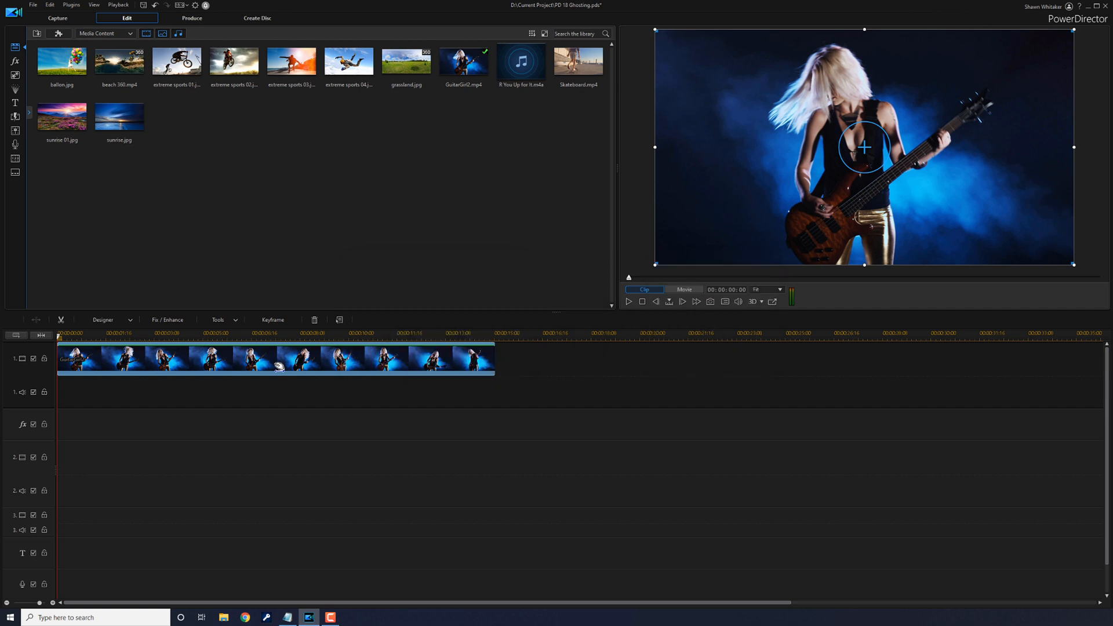
mouse_move(223, 477)
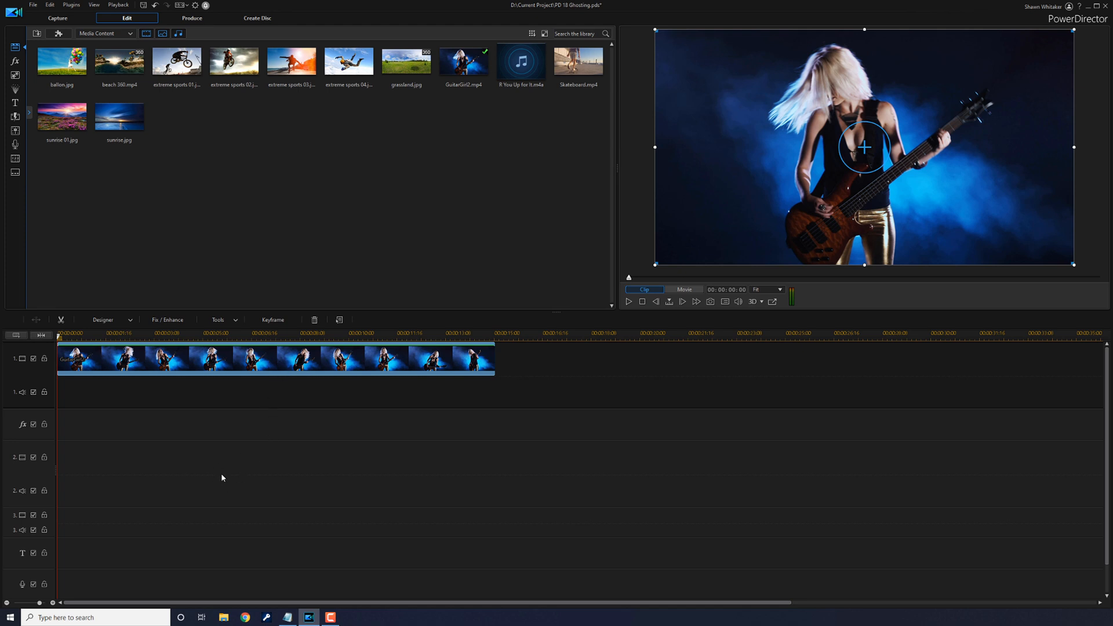
mouse_move(224, 477)
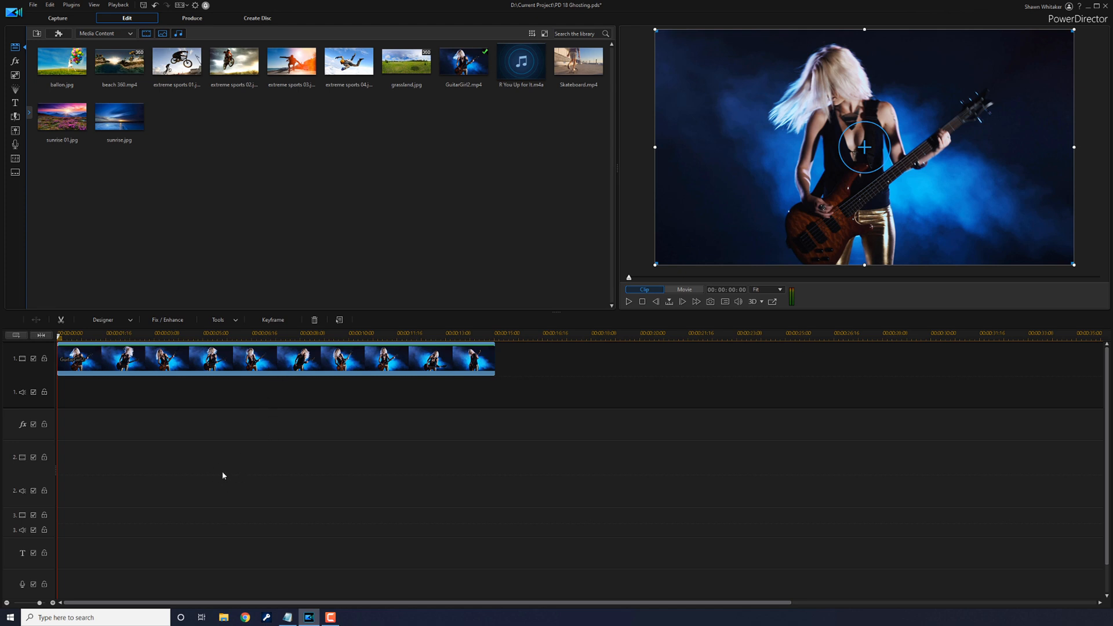
key(Ctrl+V)
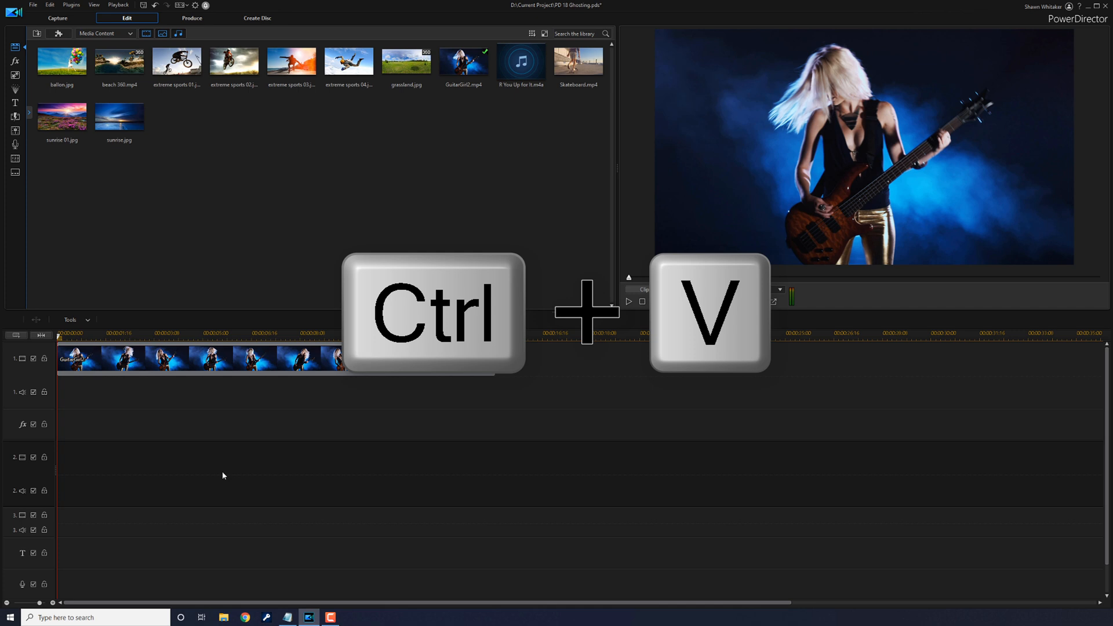
key(ctrl+v)
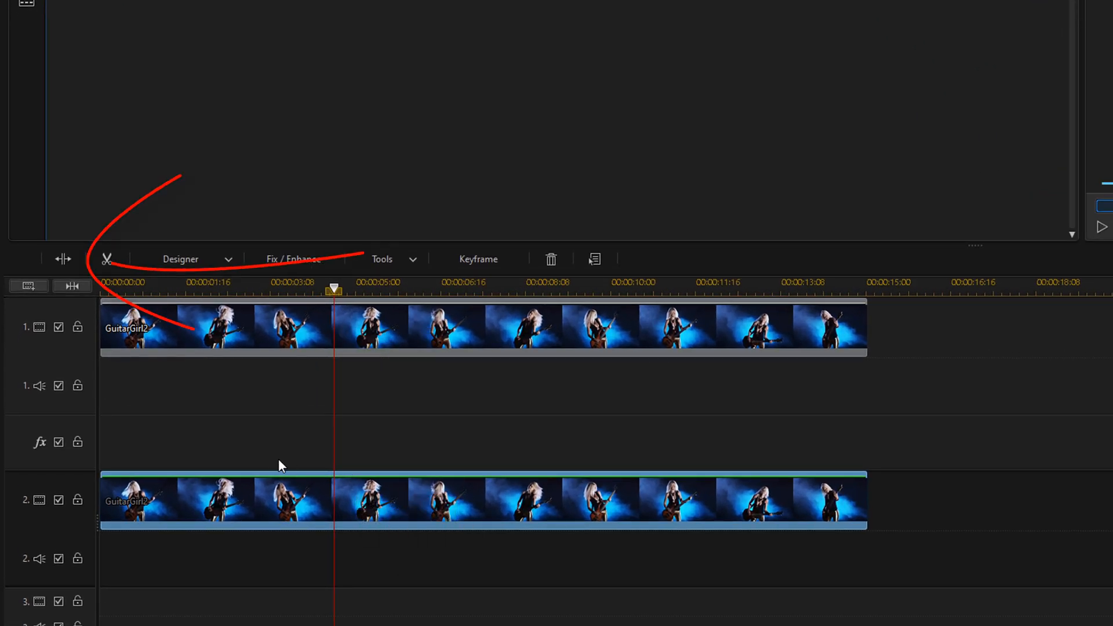
mouse_move(63, 259)
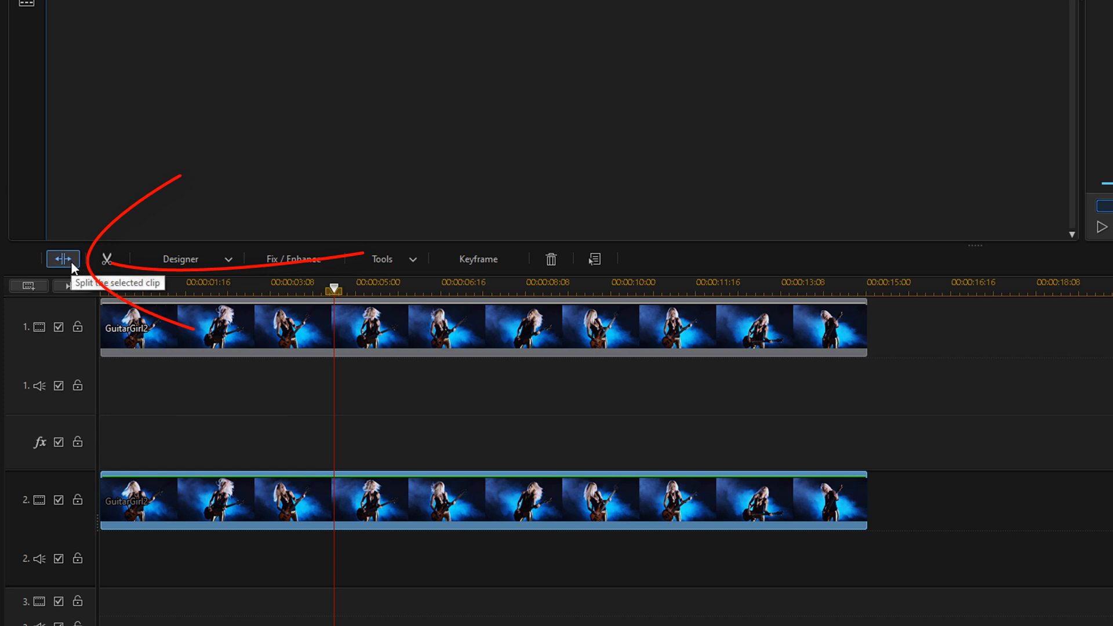
Split the track 2 copy at the playhead and remove its opening piece, leaving a gap.
click(63, 259)
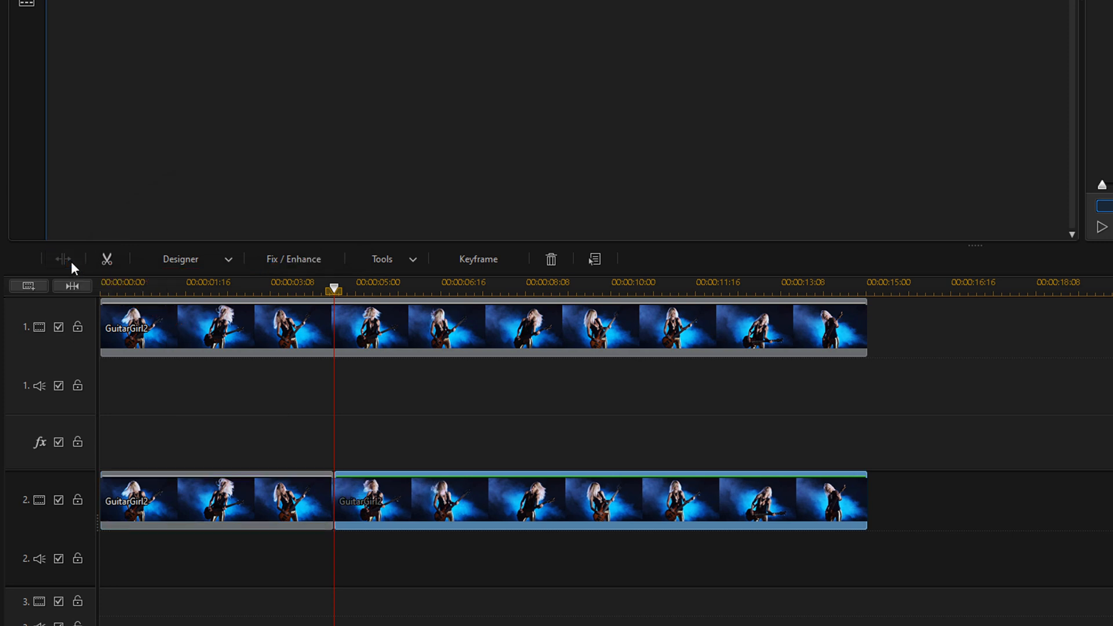
mouse_move(236, 514)
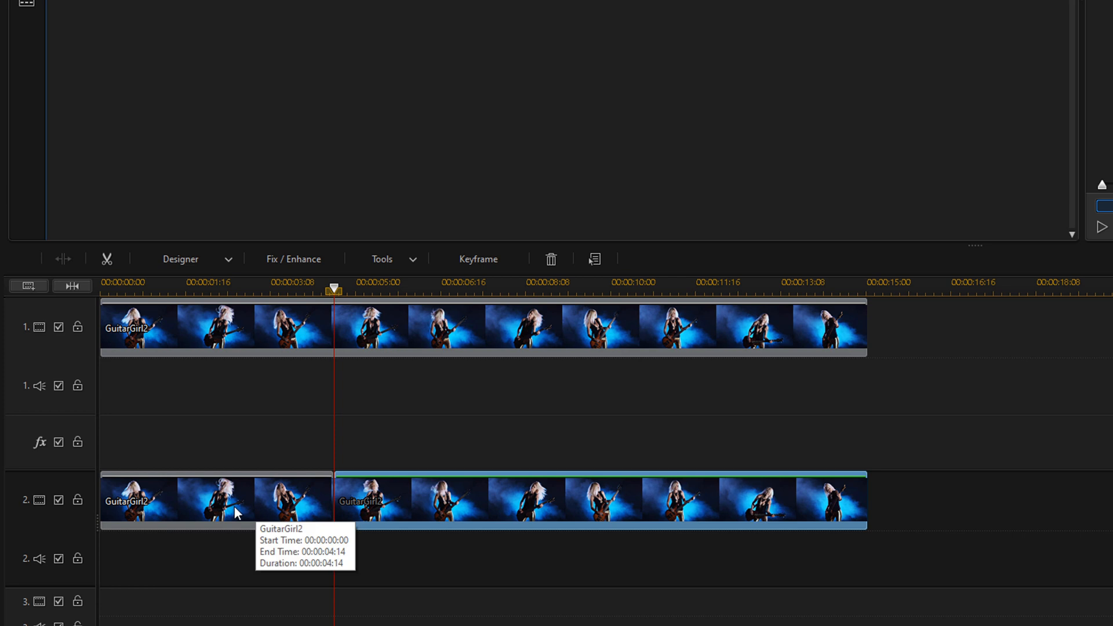
click(236, 511)
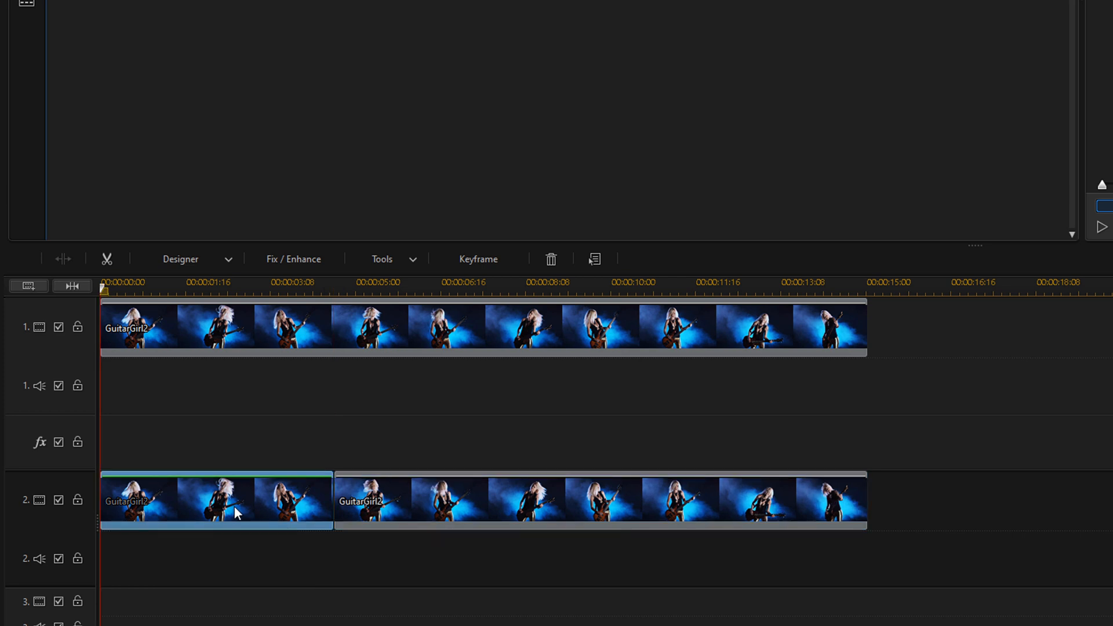
right_click(236, 513)
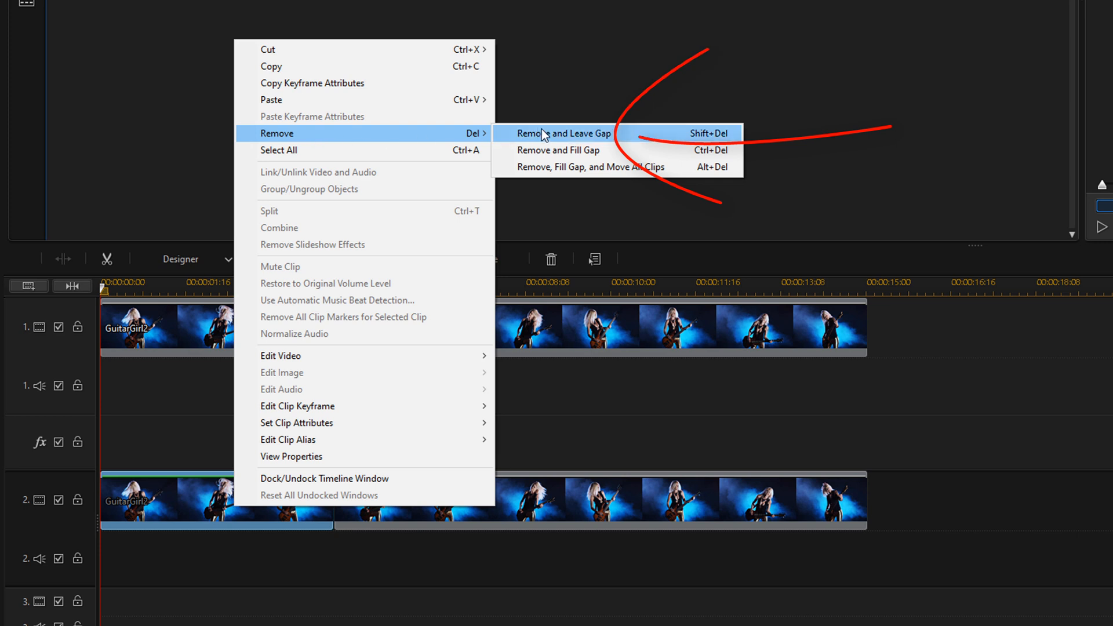
click(564, 134)
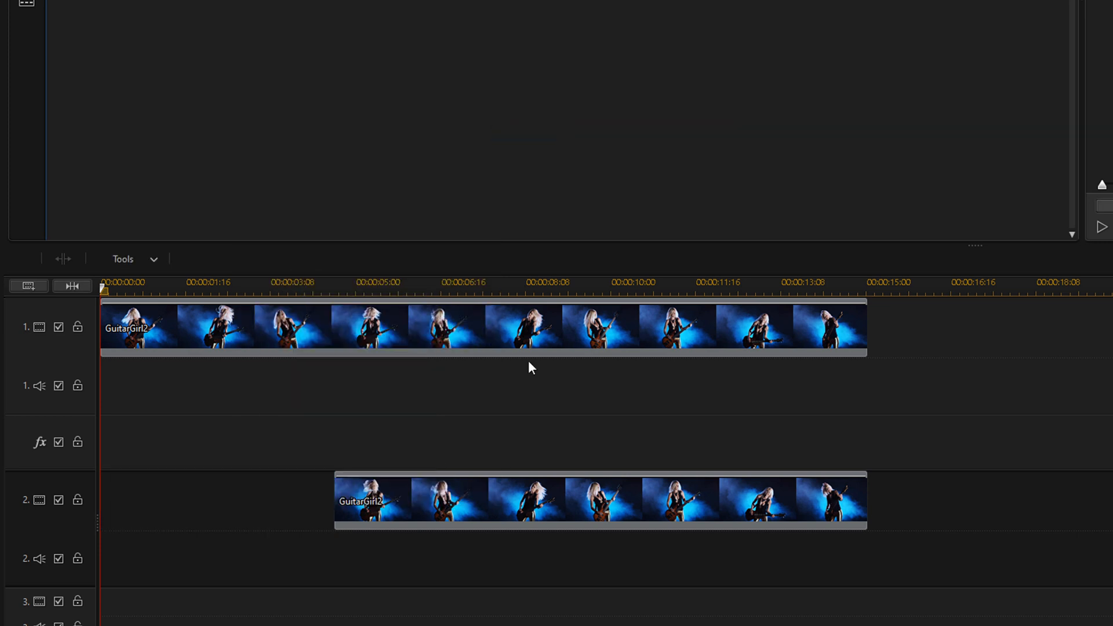
mouse_move(509, 522)
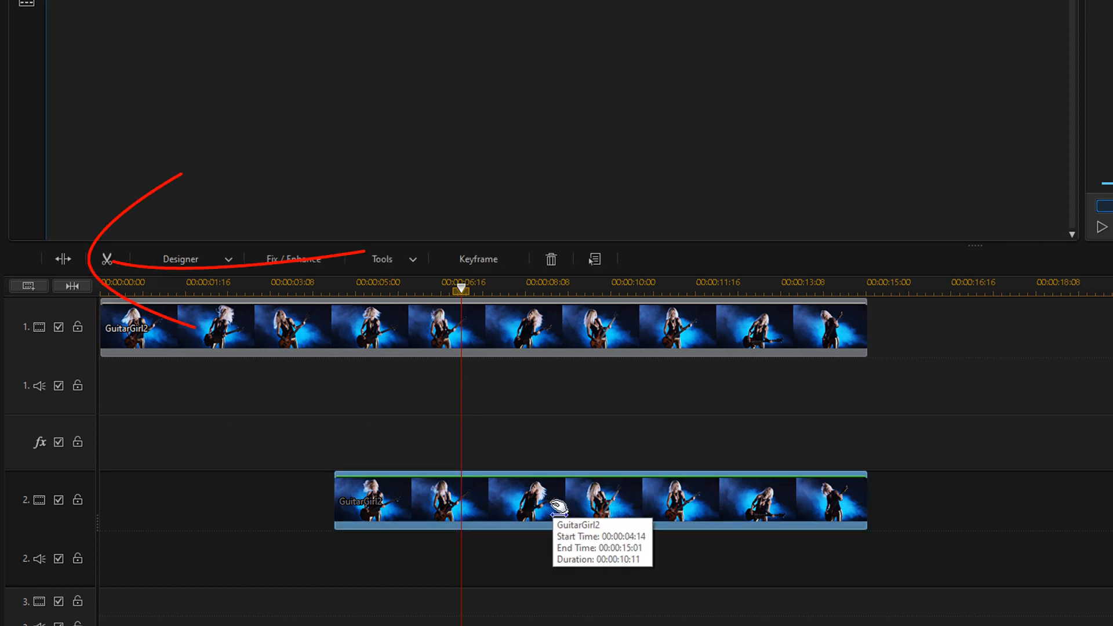
Split the track 2 clip at 00:00:07:02 and delete the later piece.
click(63, 258)
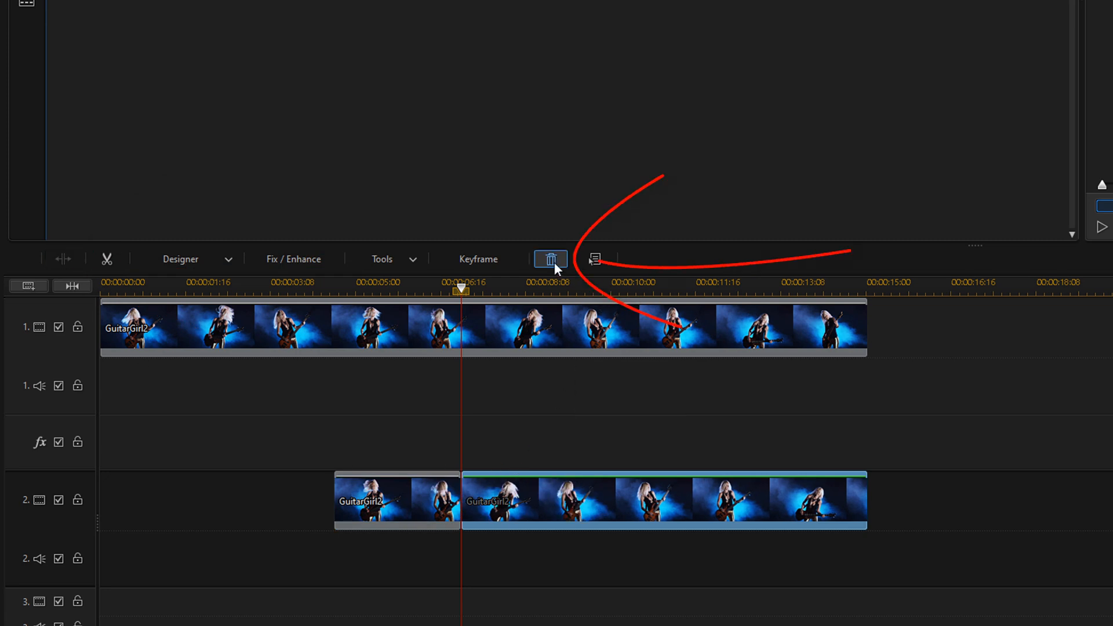
mouse_move(552, 267)
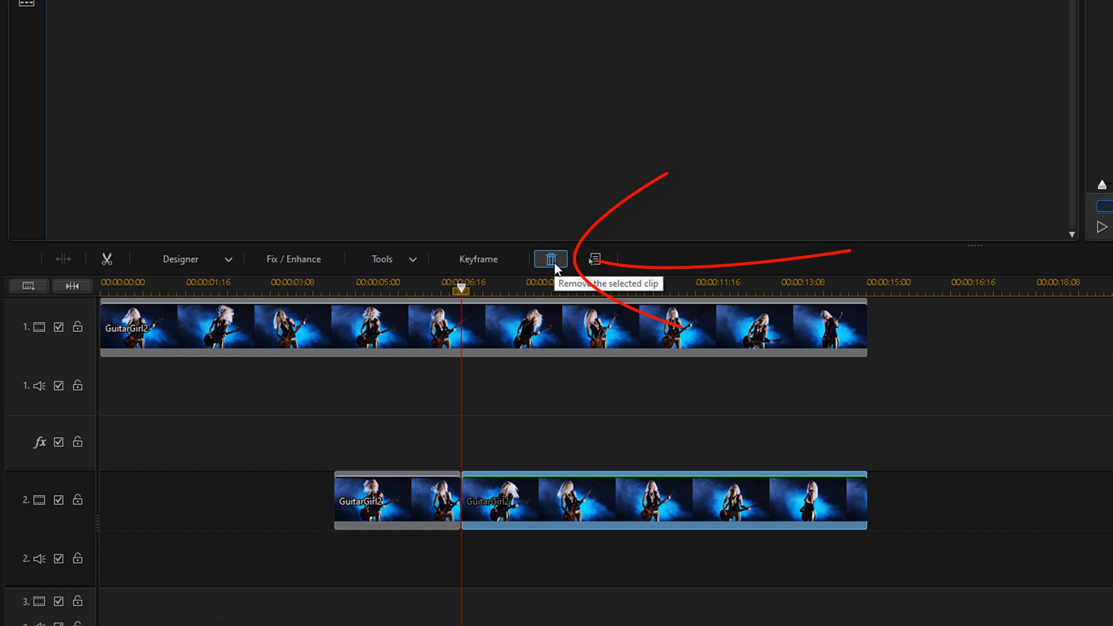
click(551, 258)
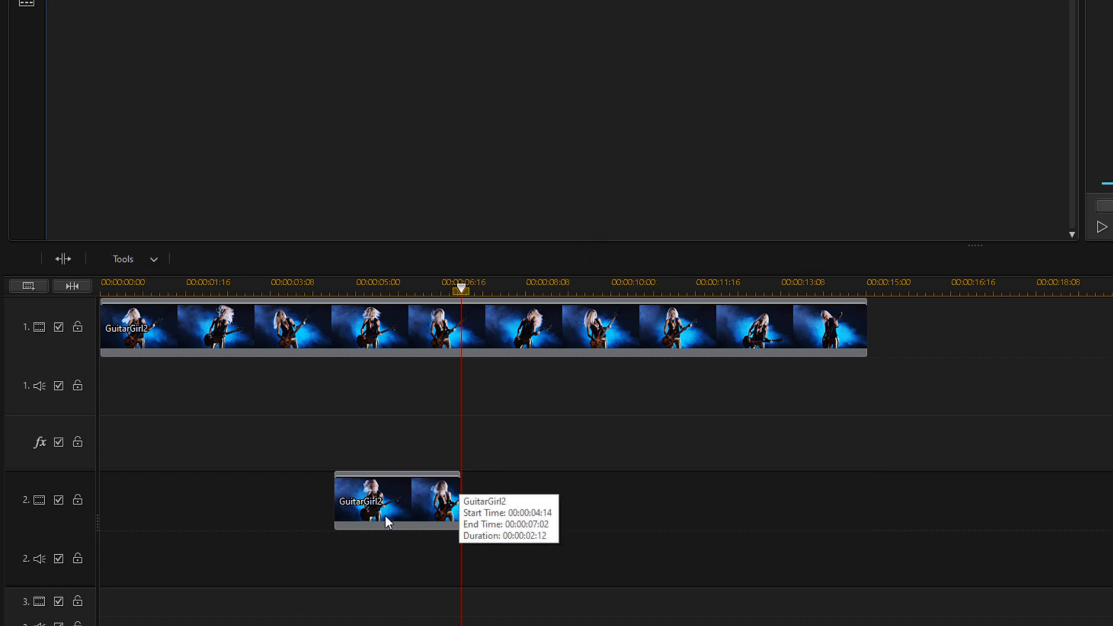
mouse_move(391, 383)
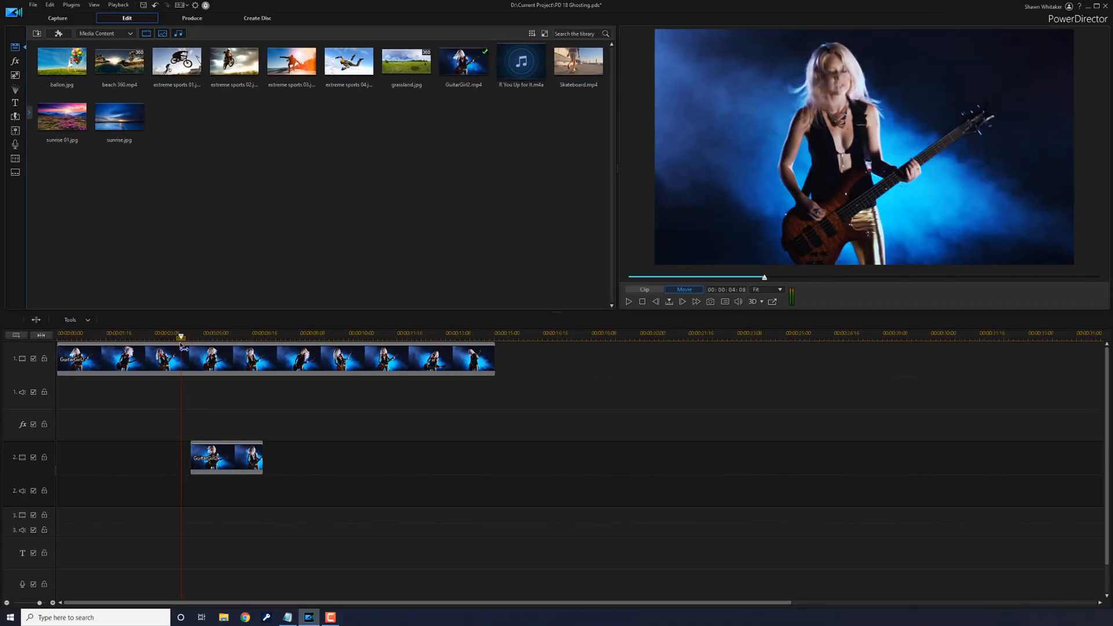
click(265, 335)
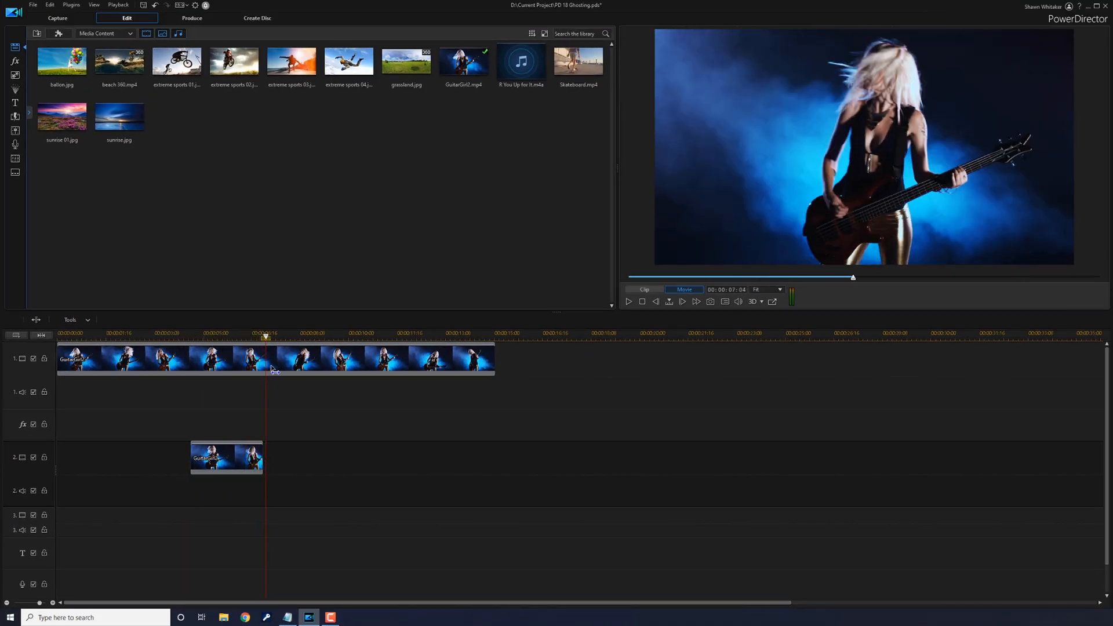
click(181, 335)
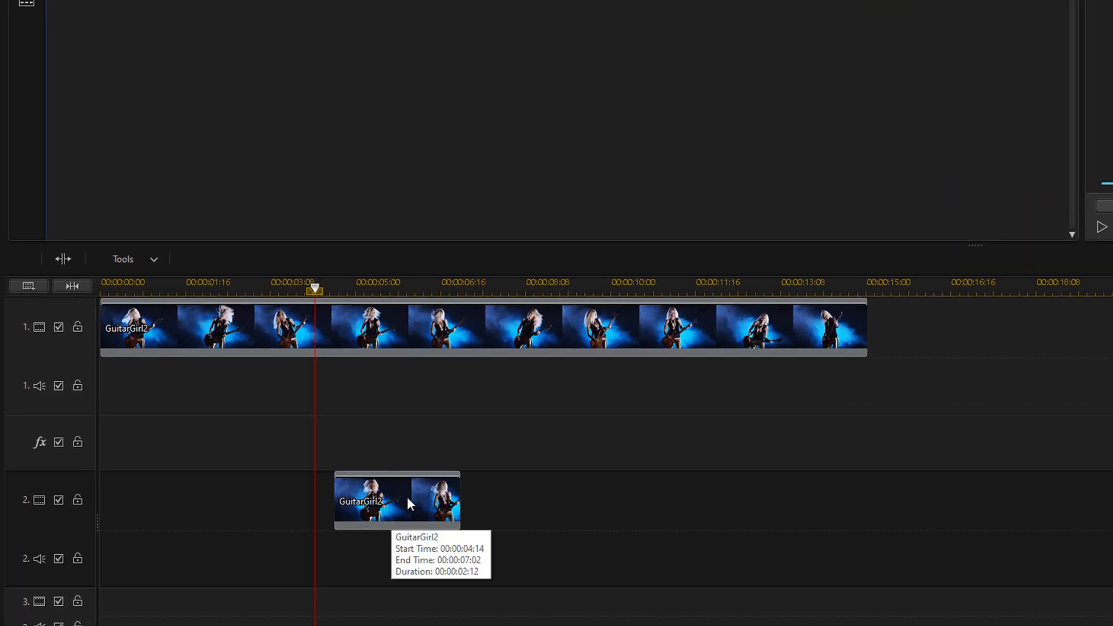
Lower the short track 2 clip's opacity from 100 to about 78.
click(408, 503)
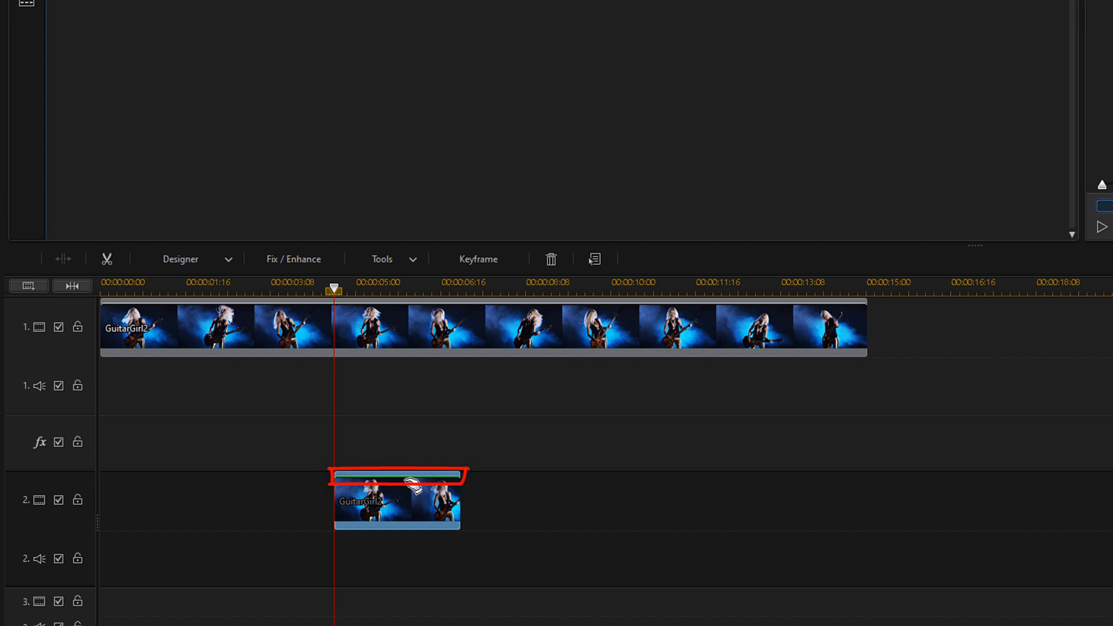
mouse_move(408, 475)
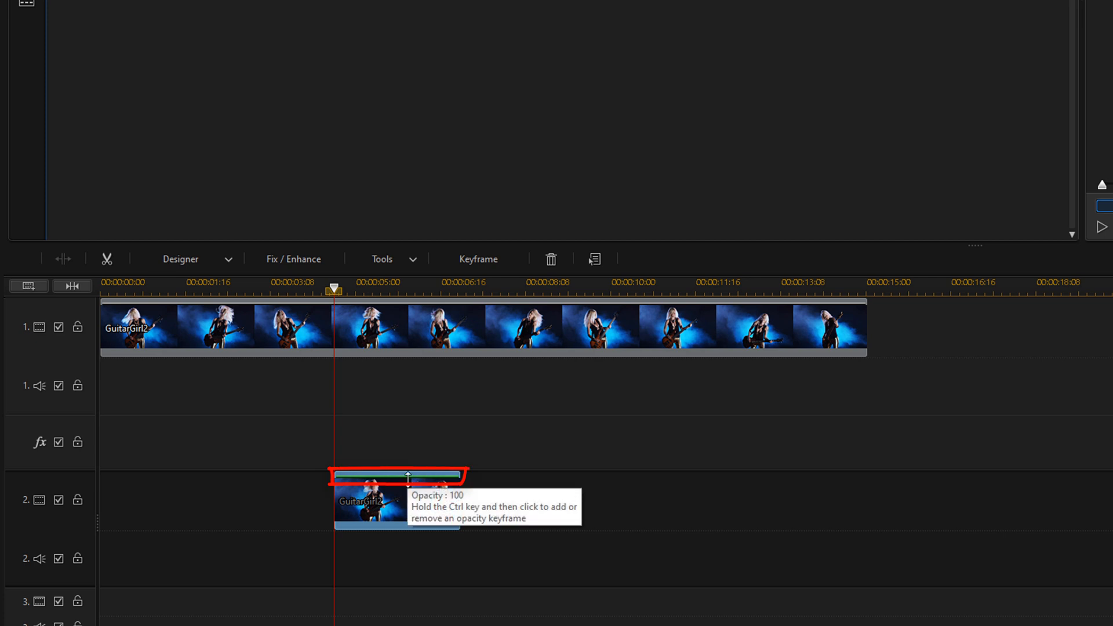
drag(407, 476, 407, 488)
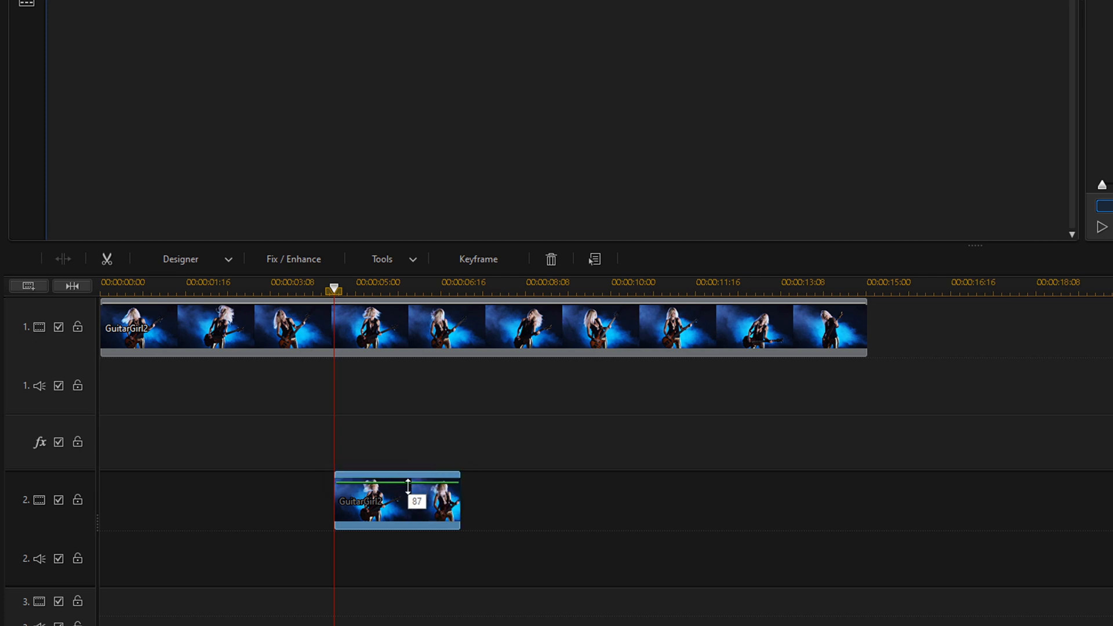
drag(408, 488, 408, 496)
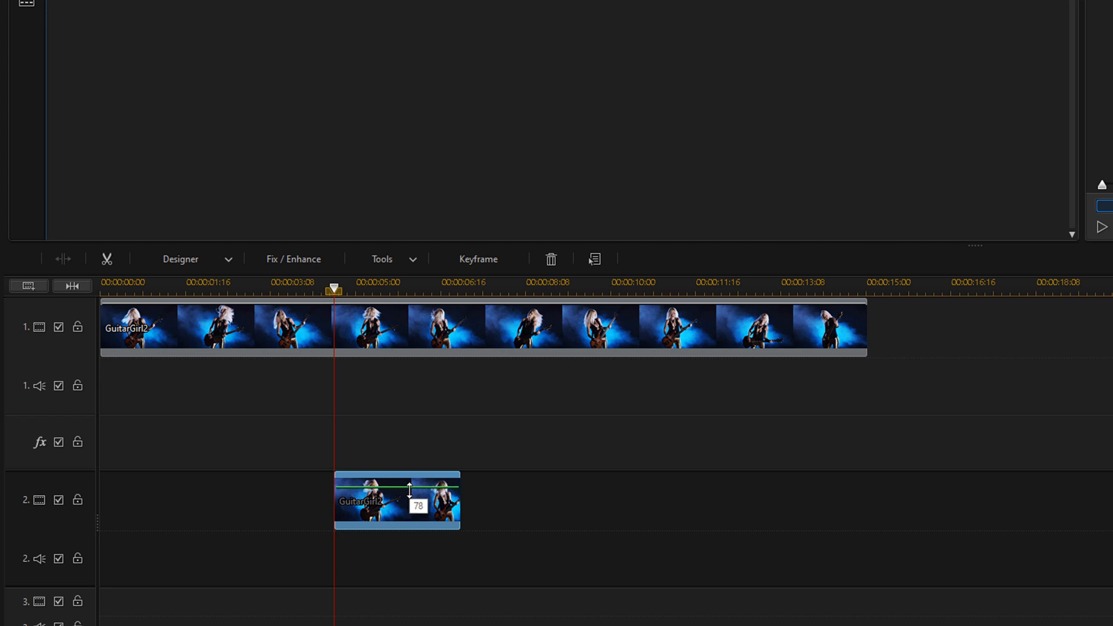
drag(408, 488, 405, 505)
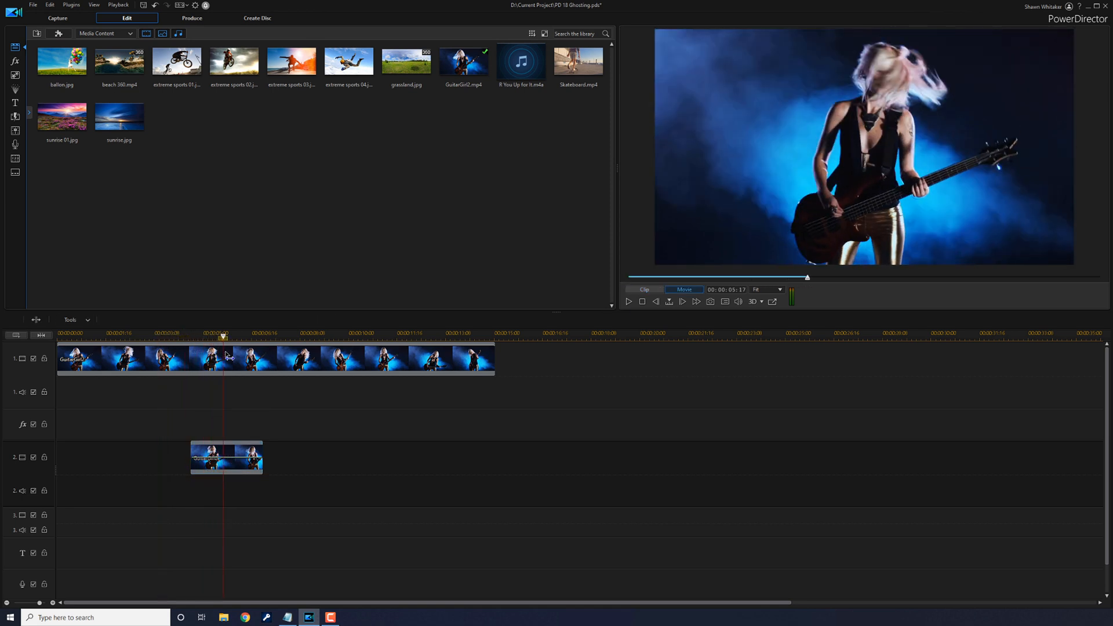
click(193, 335)
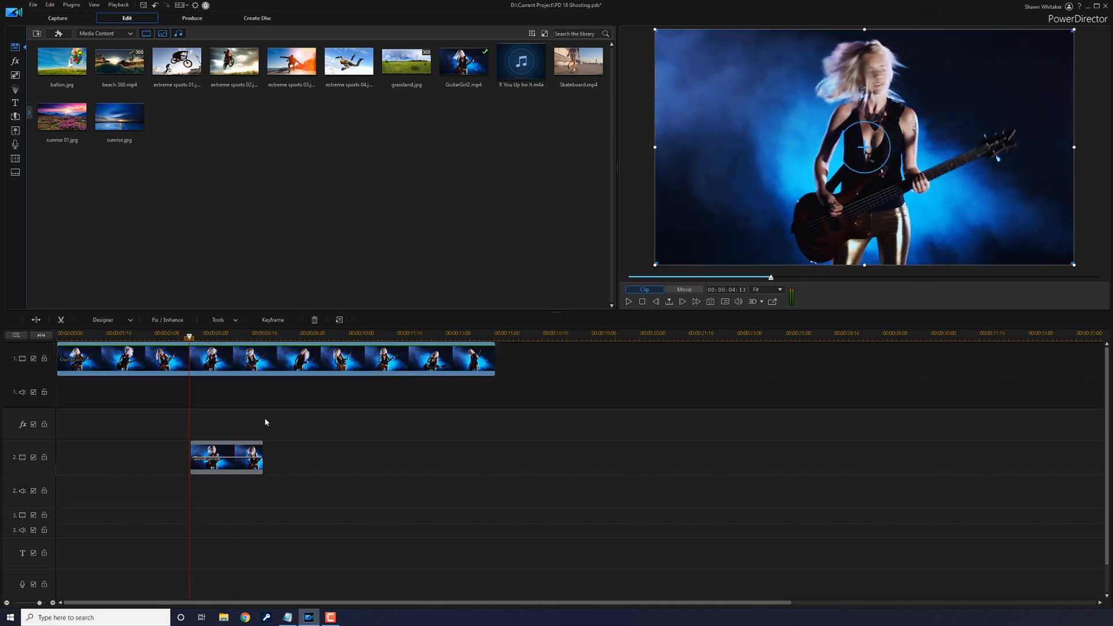
mouse_move(239, 447)
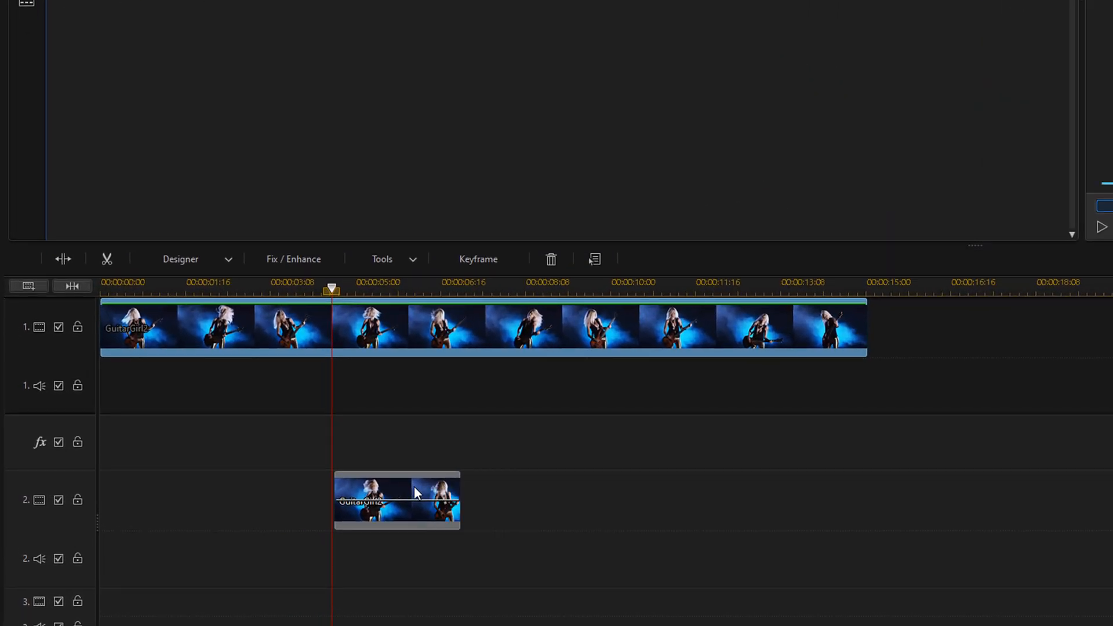
Select the track 2 overlay clip and hold Ctrl to time-stretch it.
click(415, 500)
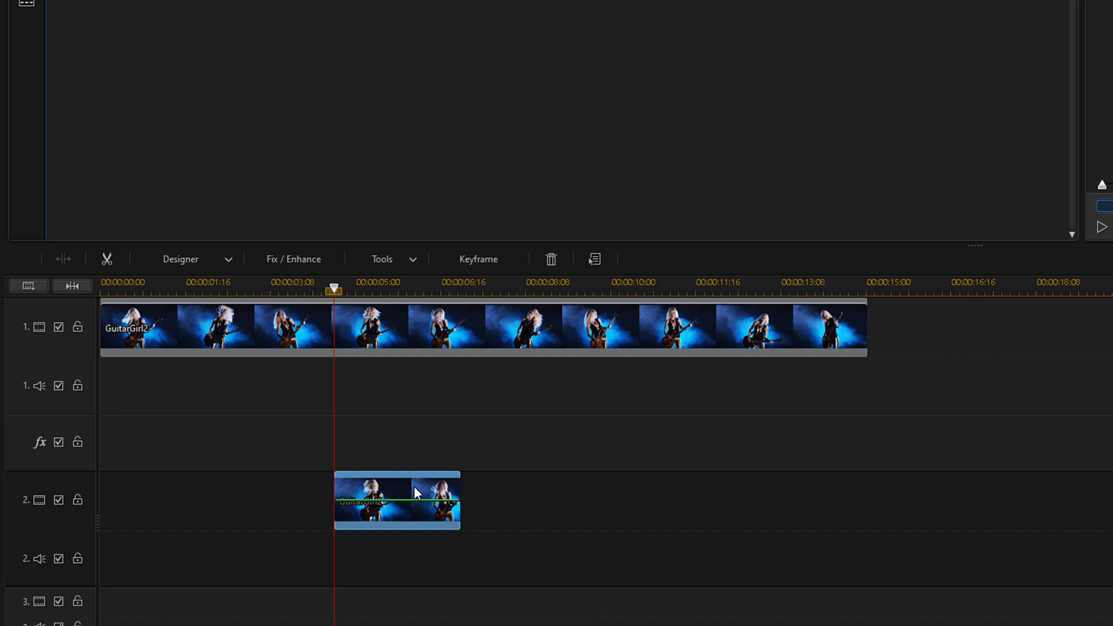
key(Ctrl)
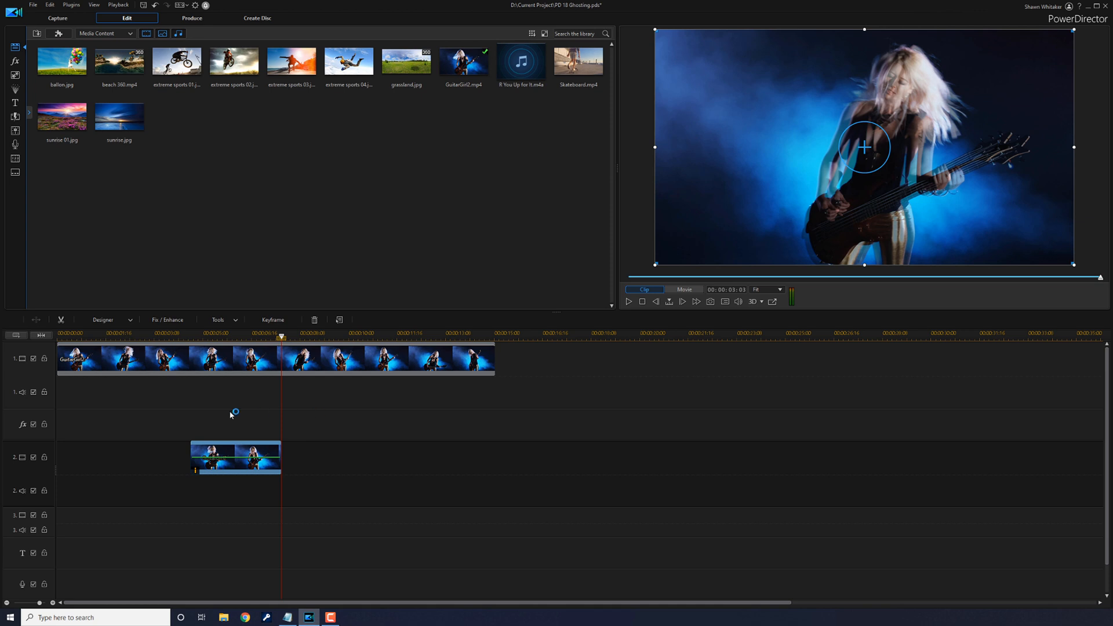
click(184, 336)
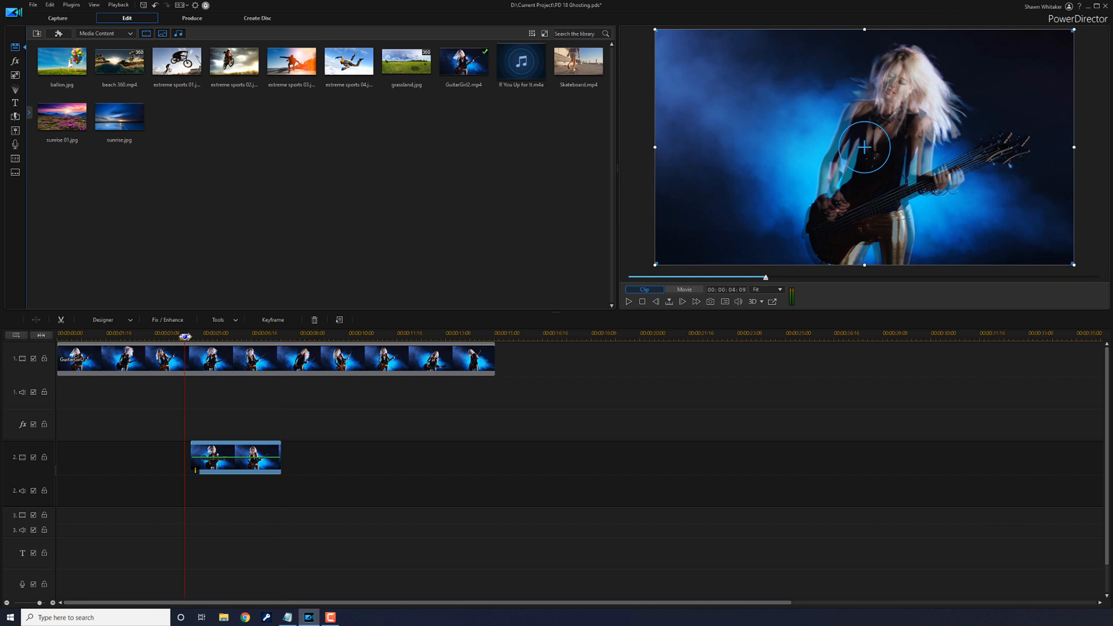
key(Space)
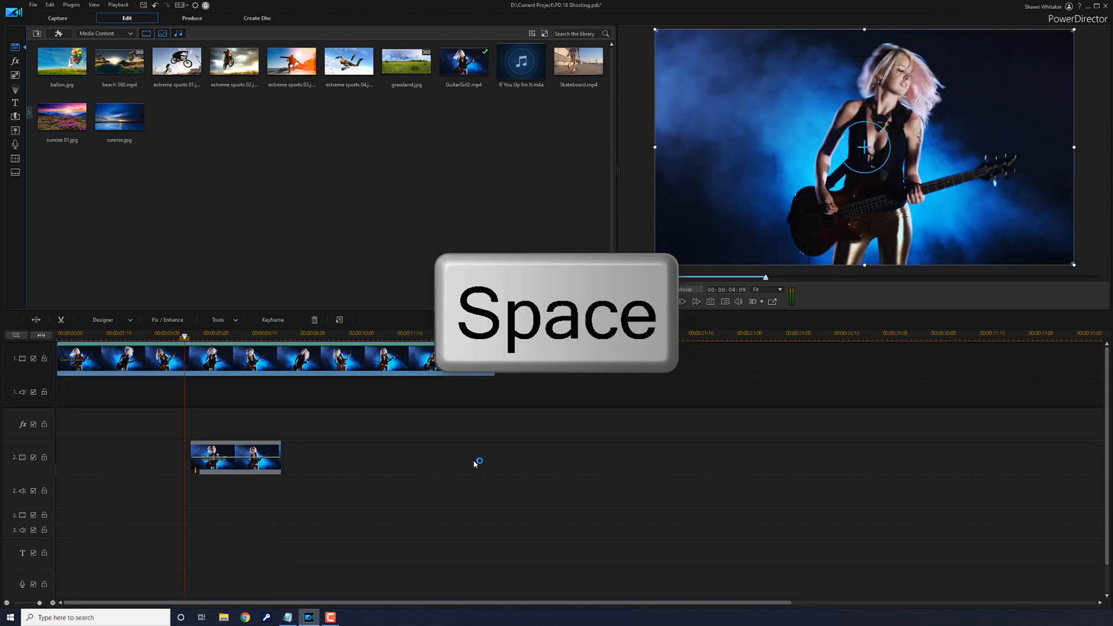
key(Space)
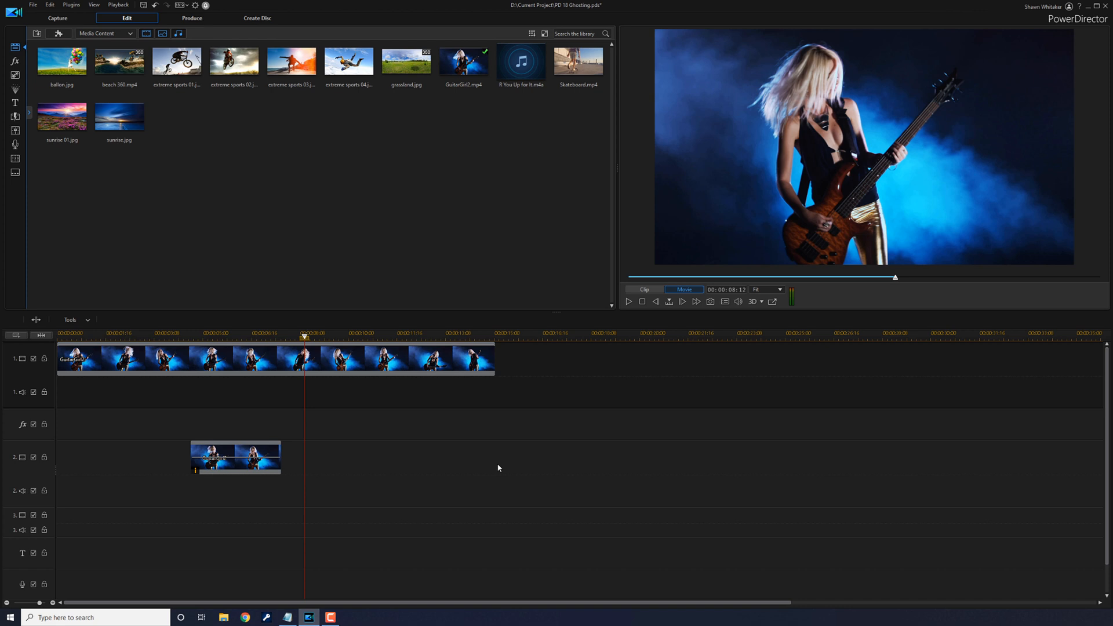
mouse_move(502, 463)
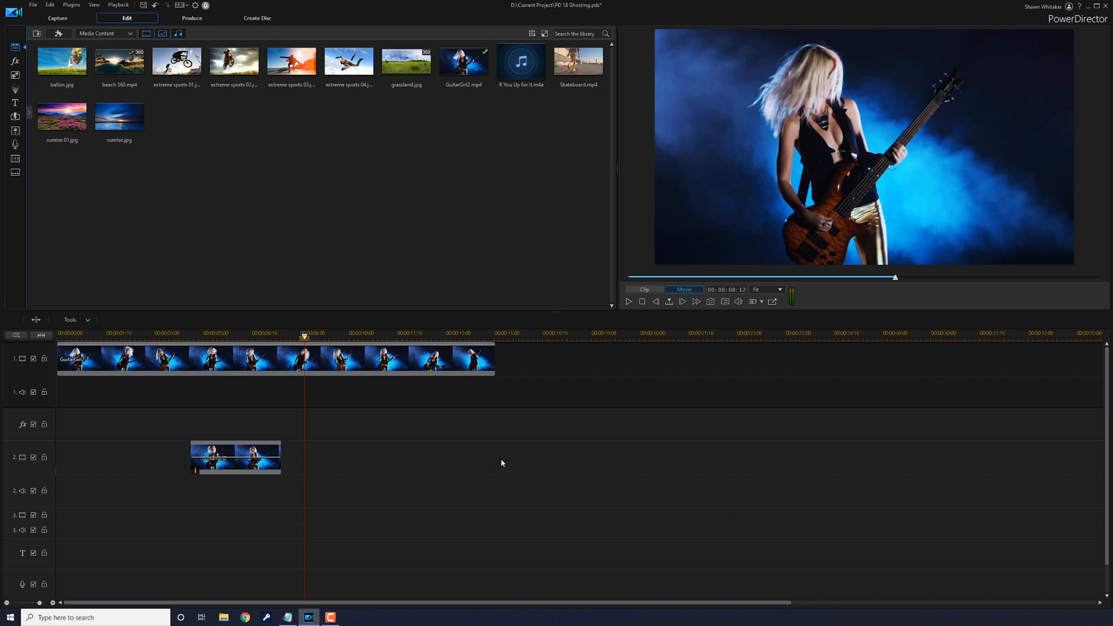
mouse_move(241, 386)
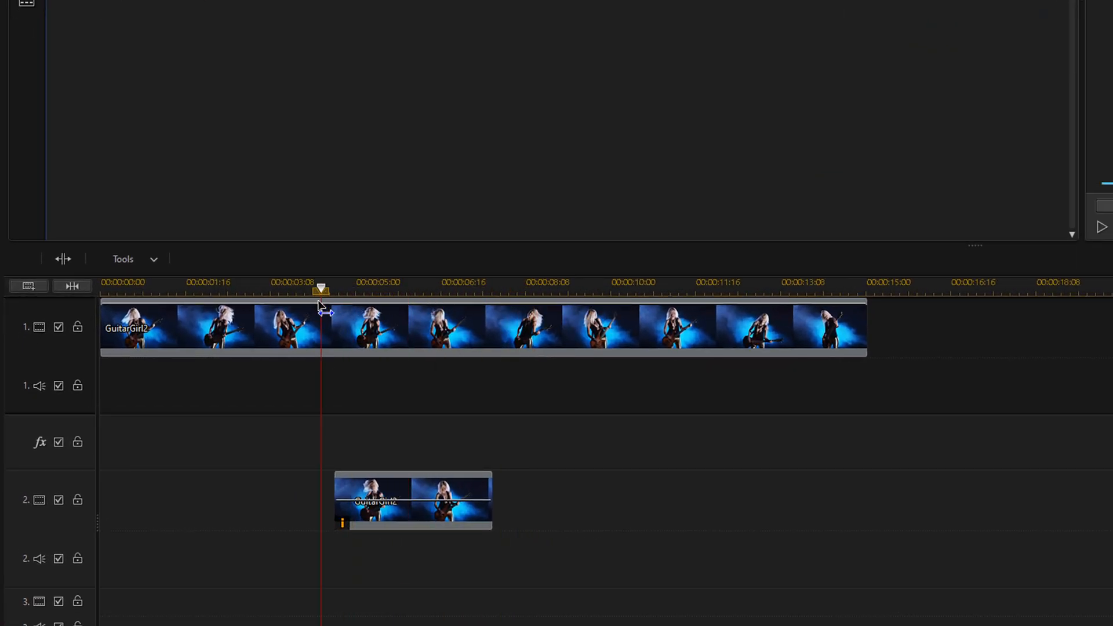
mouse_move(426, 508)
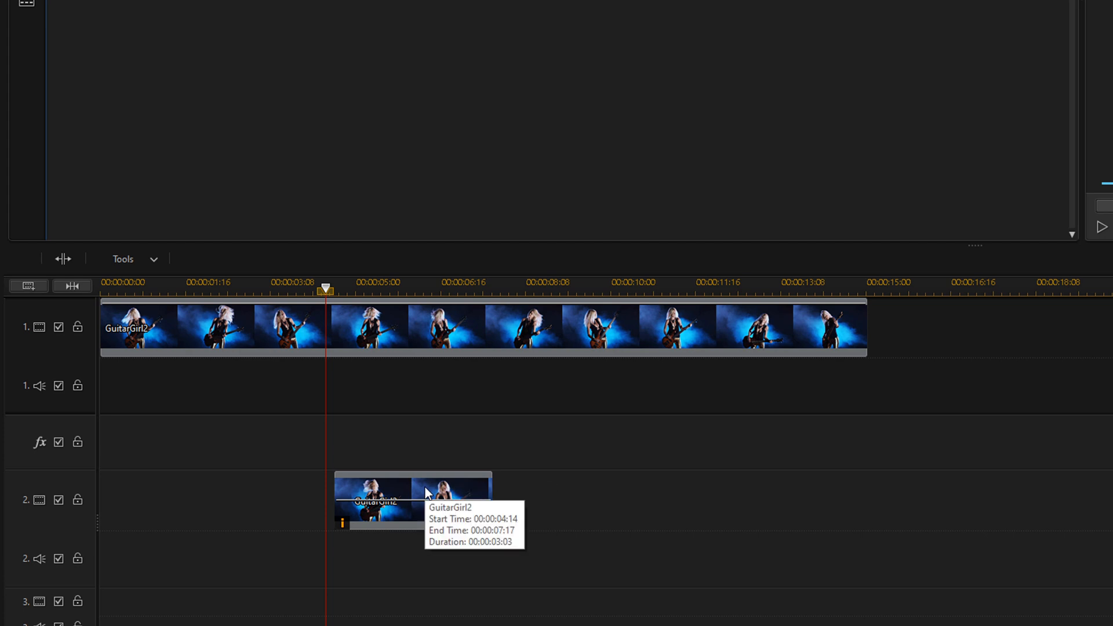
Set the track 2 guitar clip's blending mode to Screen.
click(426, 494)
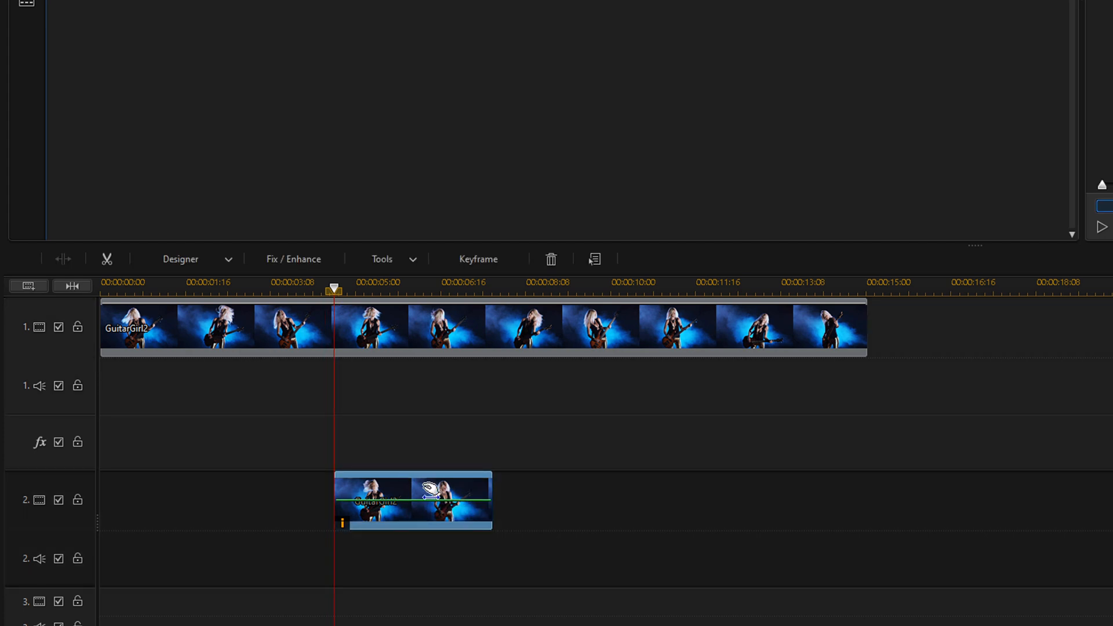
right_click(427, 496)
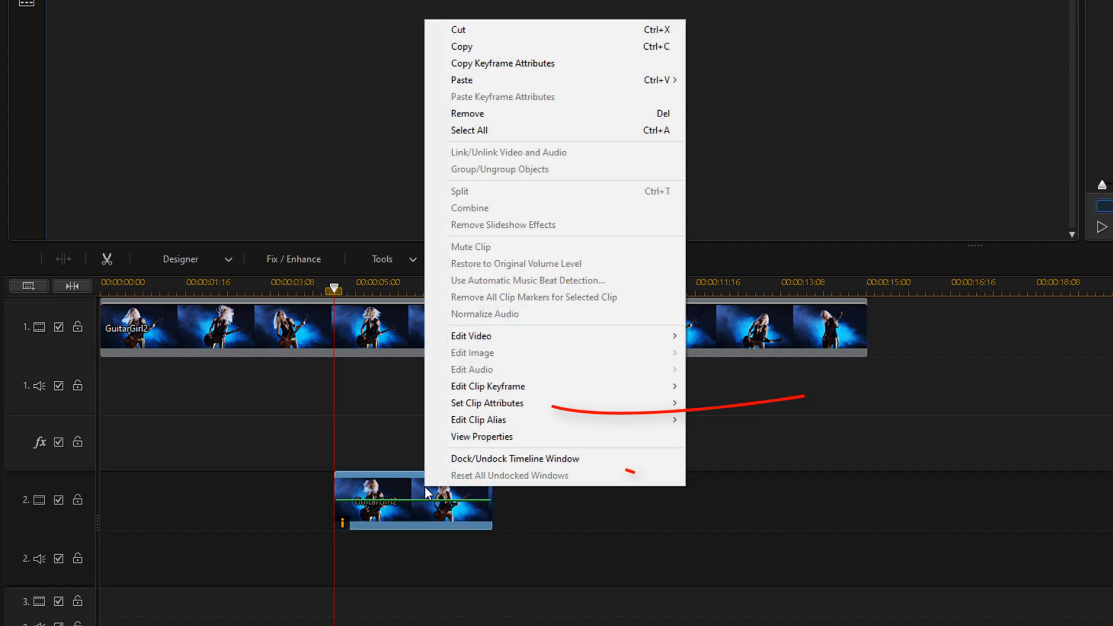
mouse_move(486, 443)
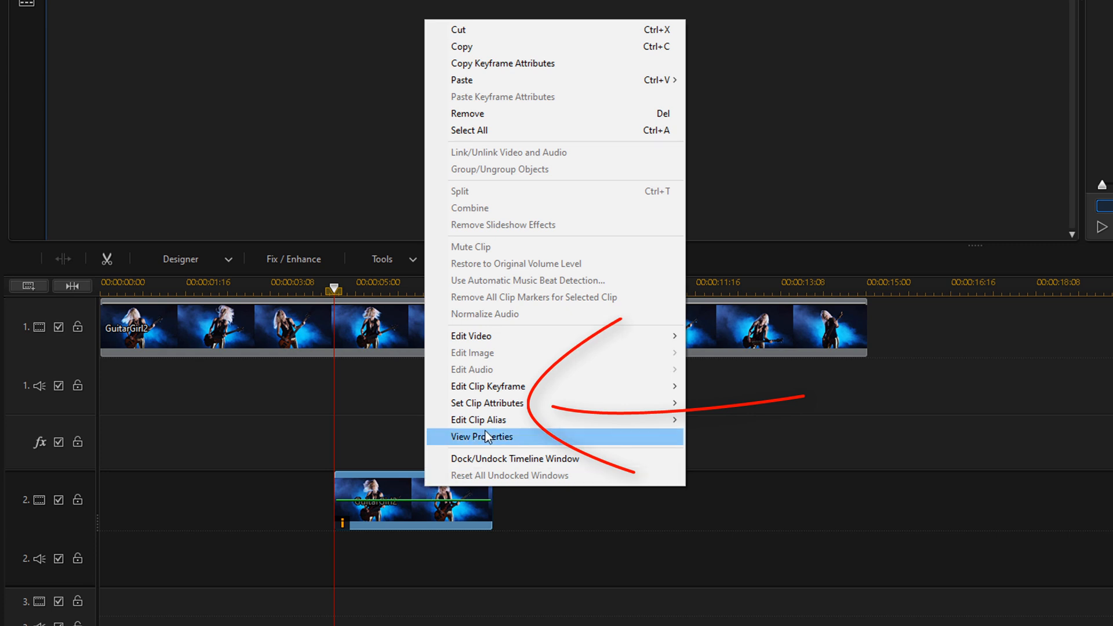
mouse_move(487, 403)
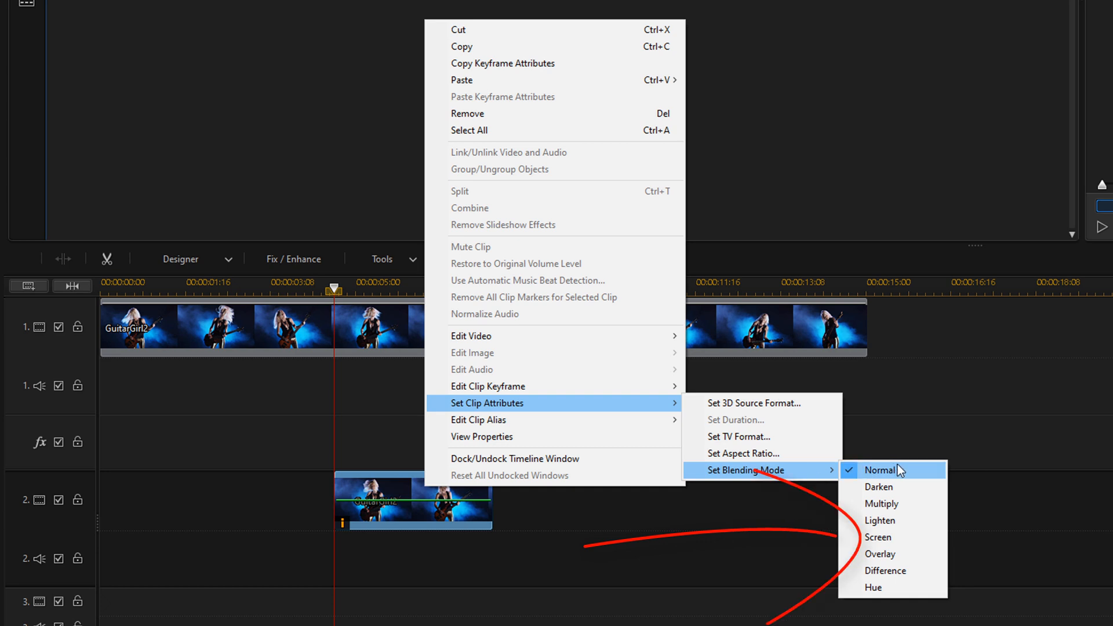
mouse_move(898, 541)
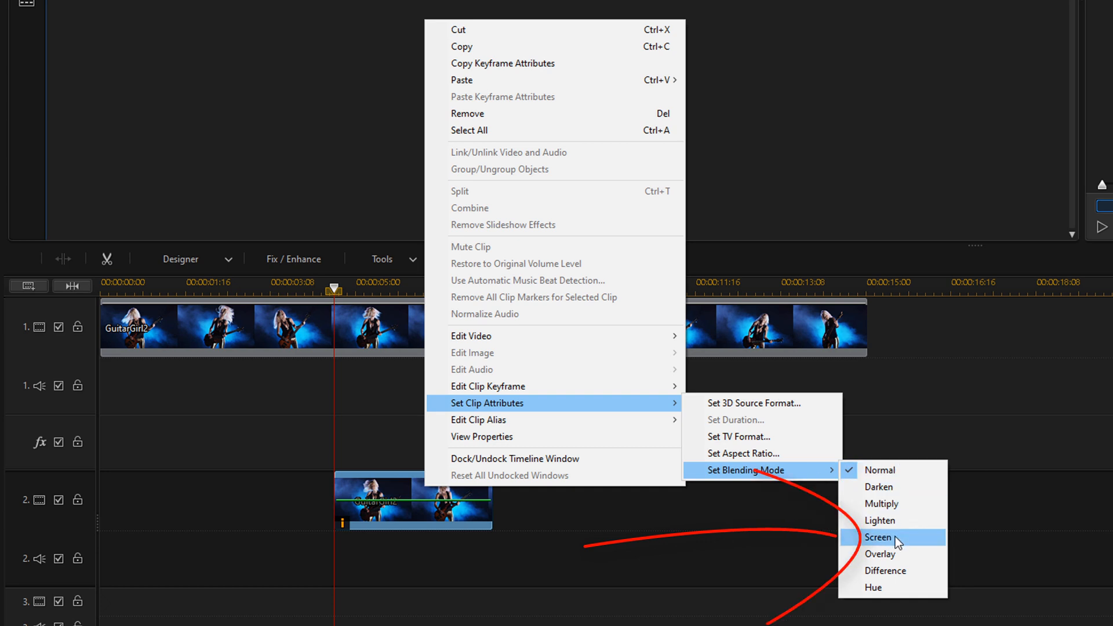
click(878, 537)
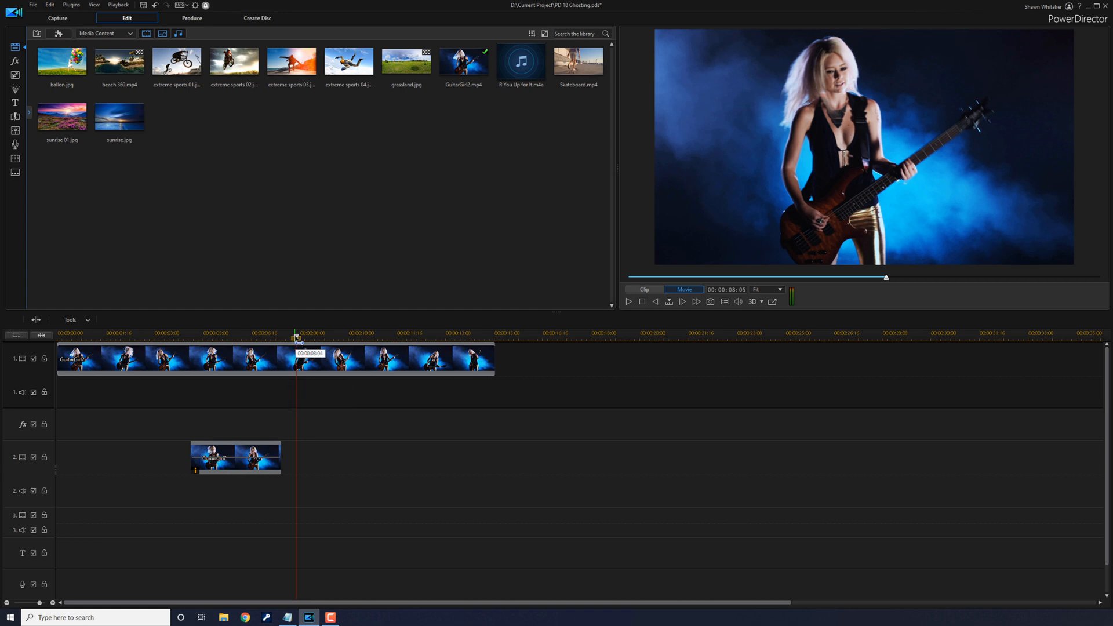
click(200, 335)
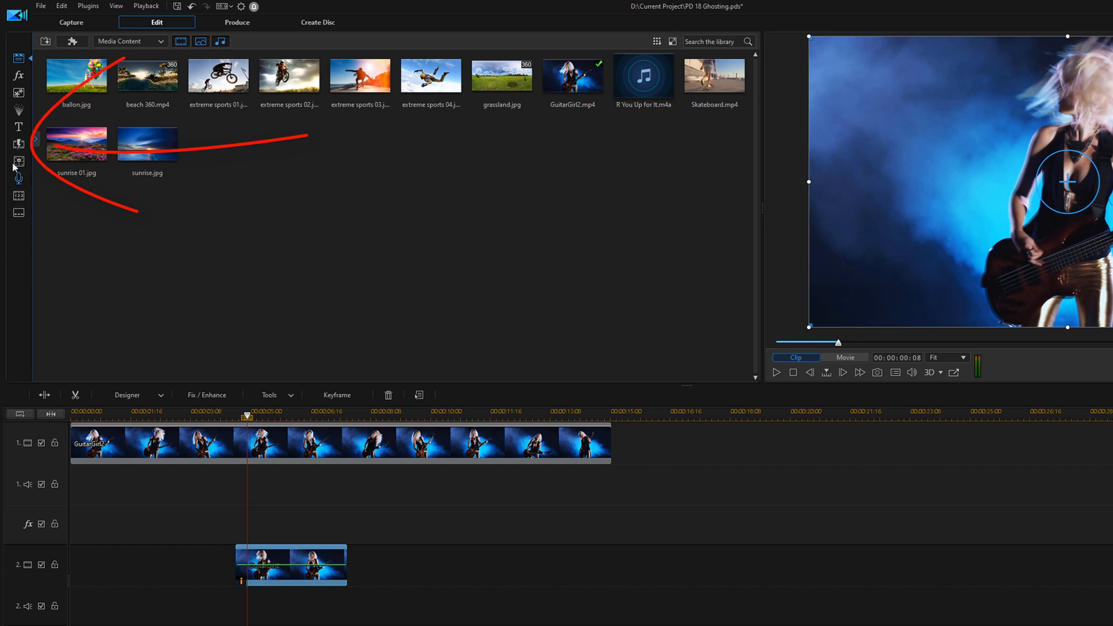
mouse_move(18, 146)
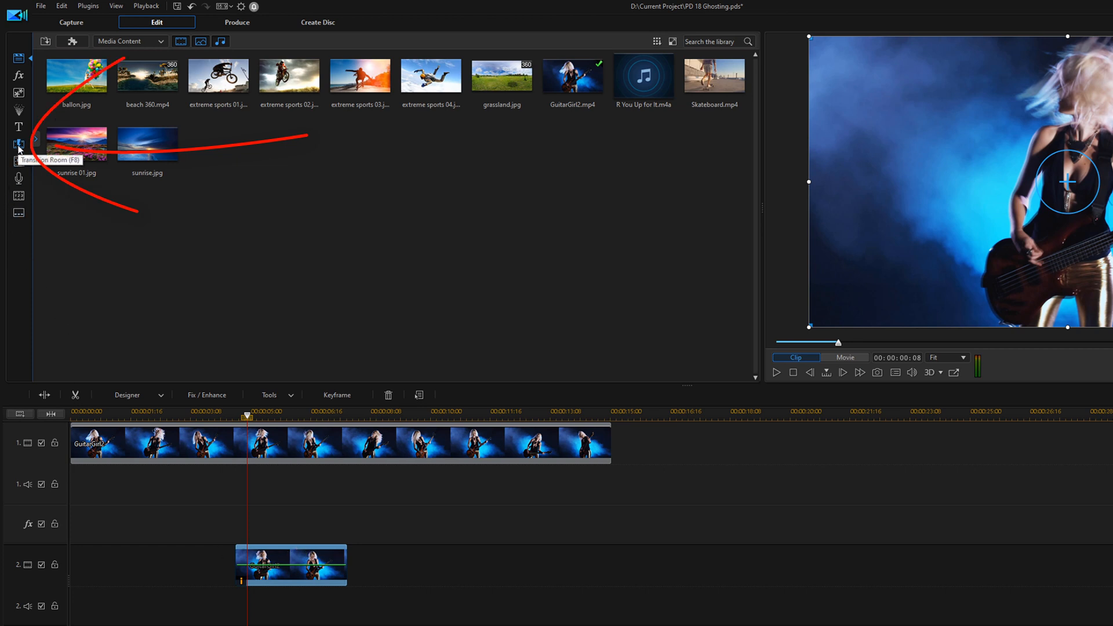
Add General-category Fade transitions to the overlay clip's start and end.
click(17, 142)
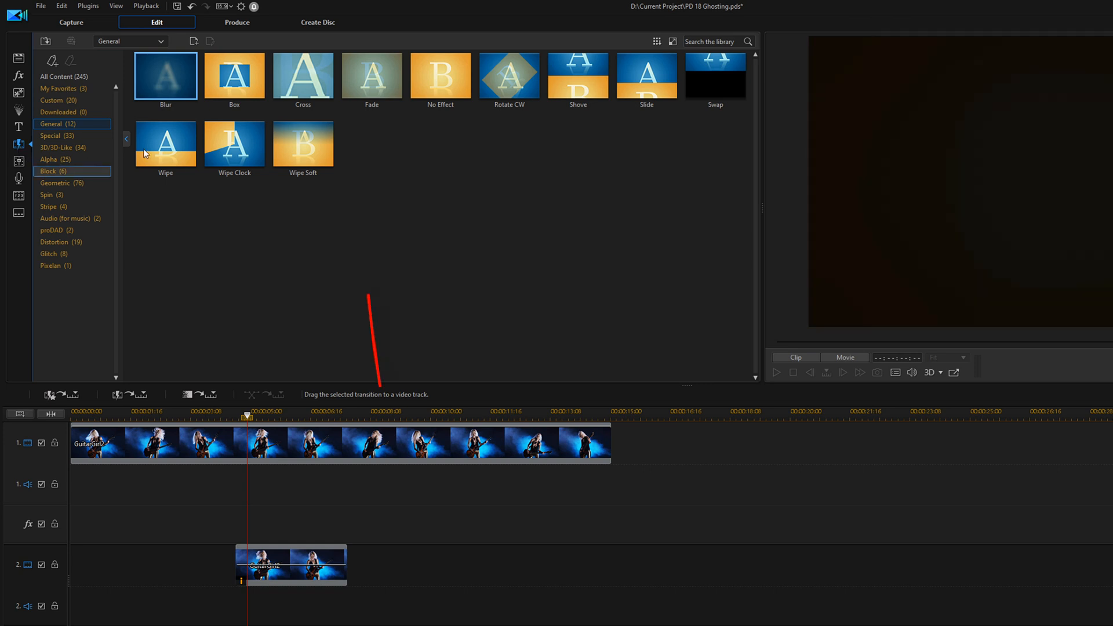
click(371, 76)
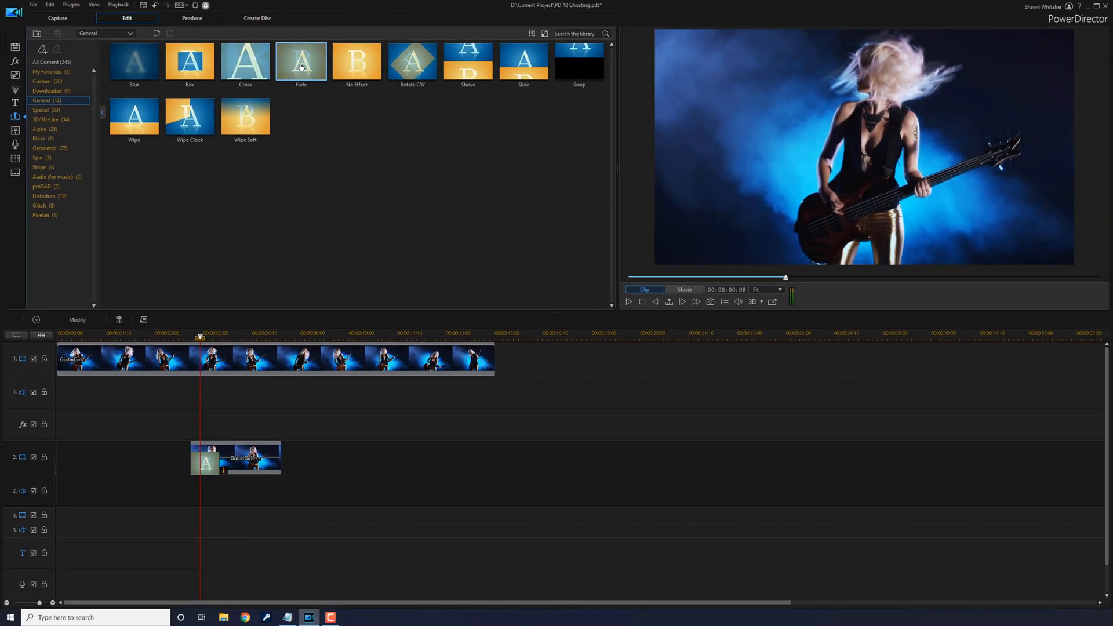
mouse_move(302, 66)
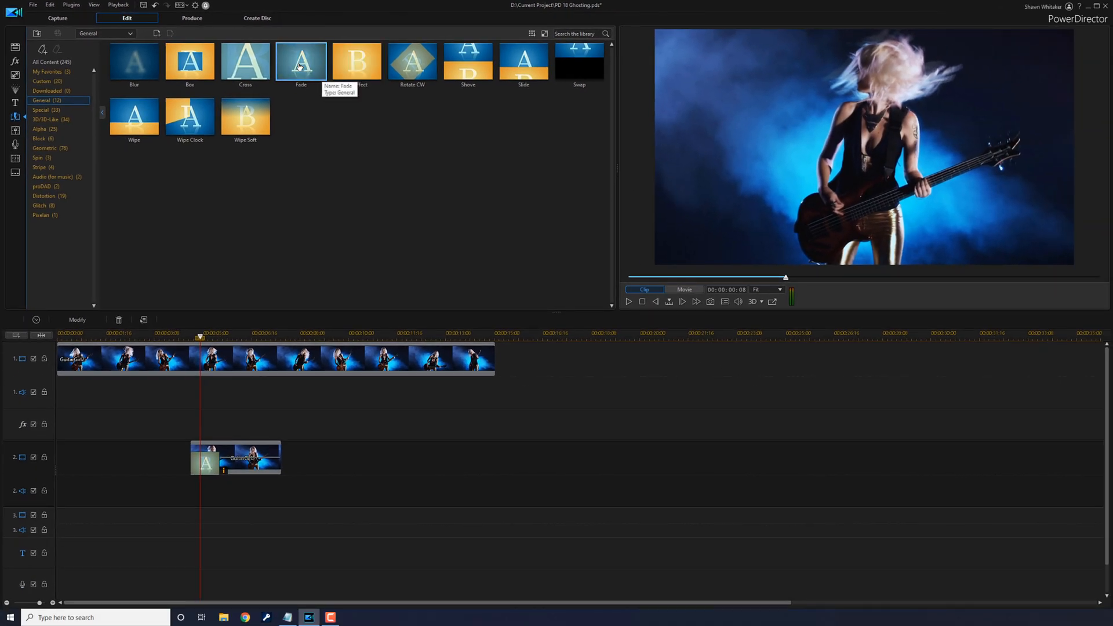
drag(301, 63, 302, 174)
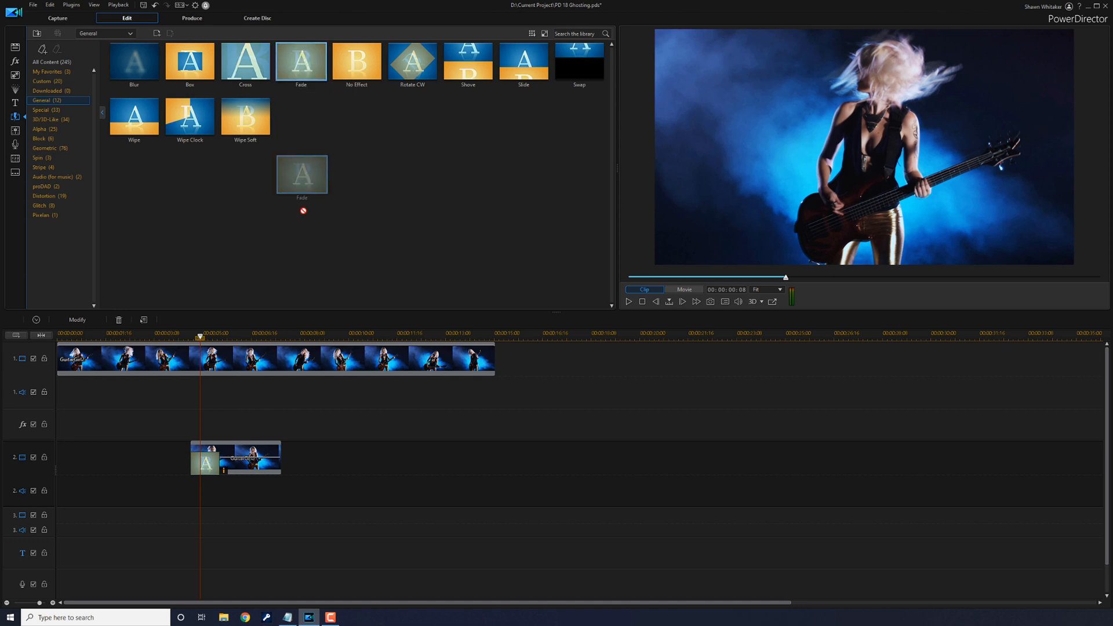
mouse_move(260, 476)
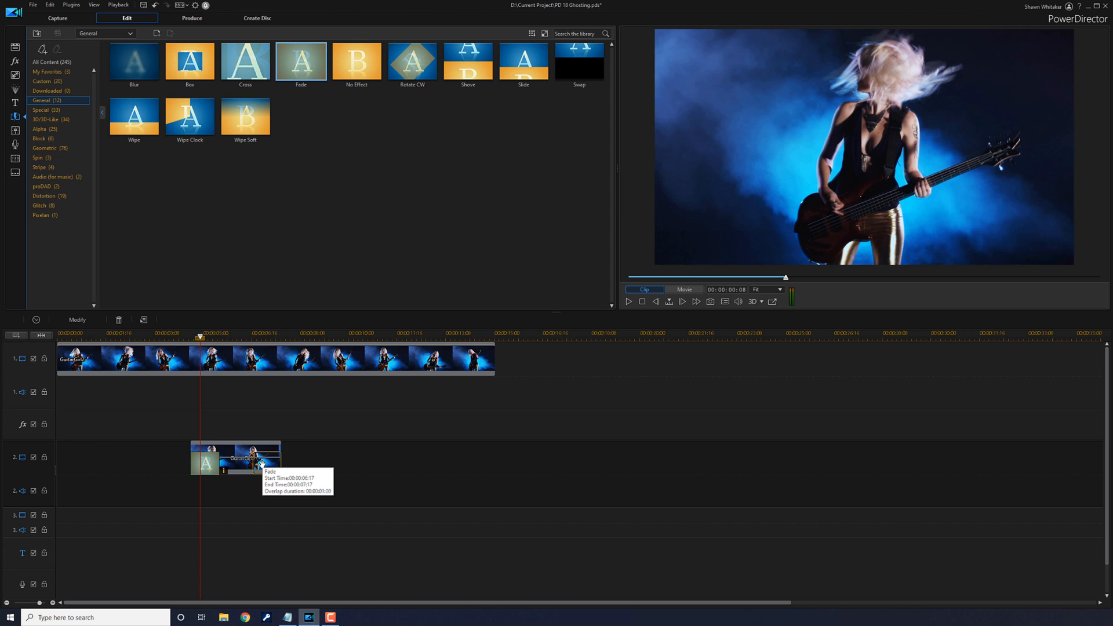
click(252, 334)
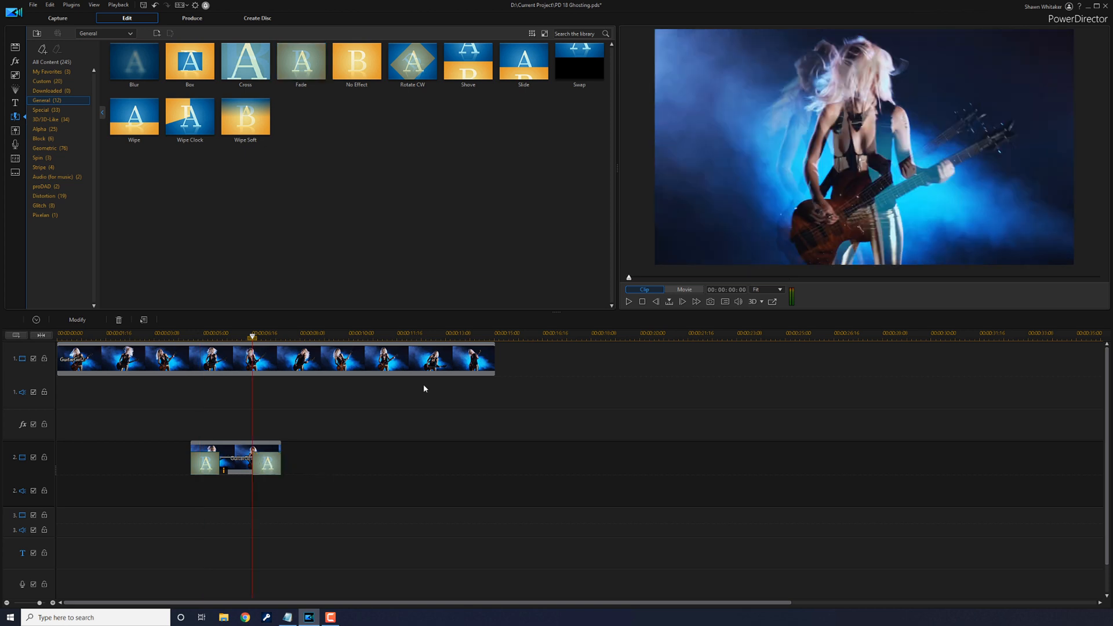
click(116, 359)
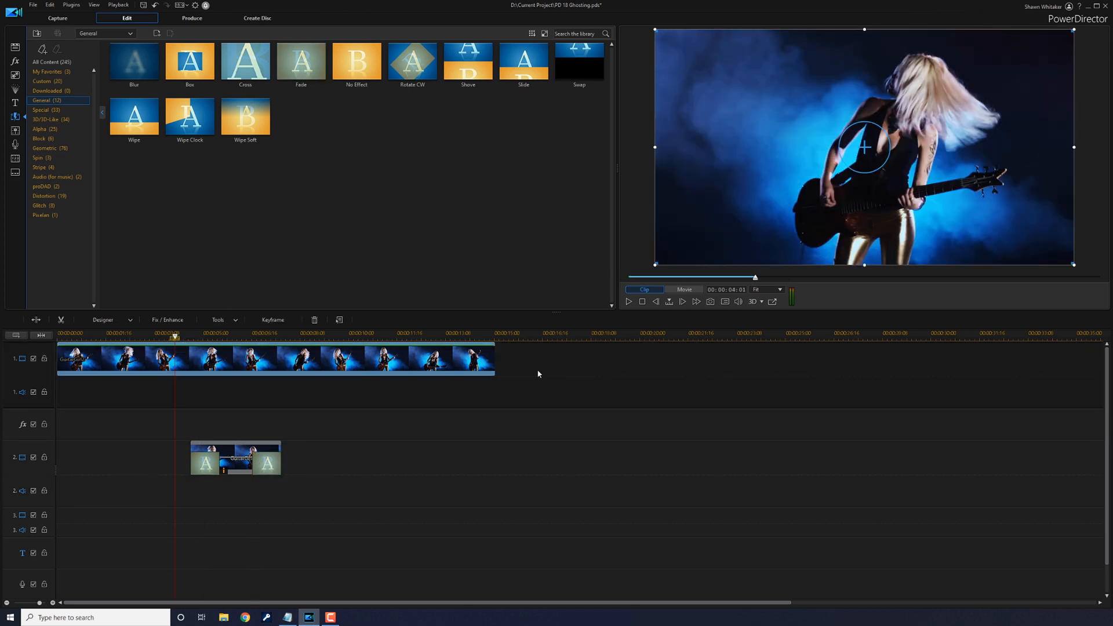
click(684, 289)
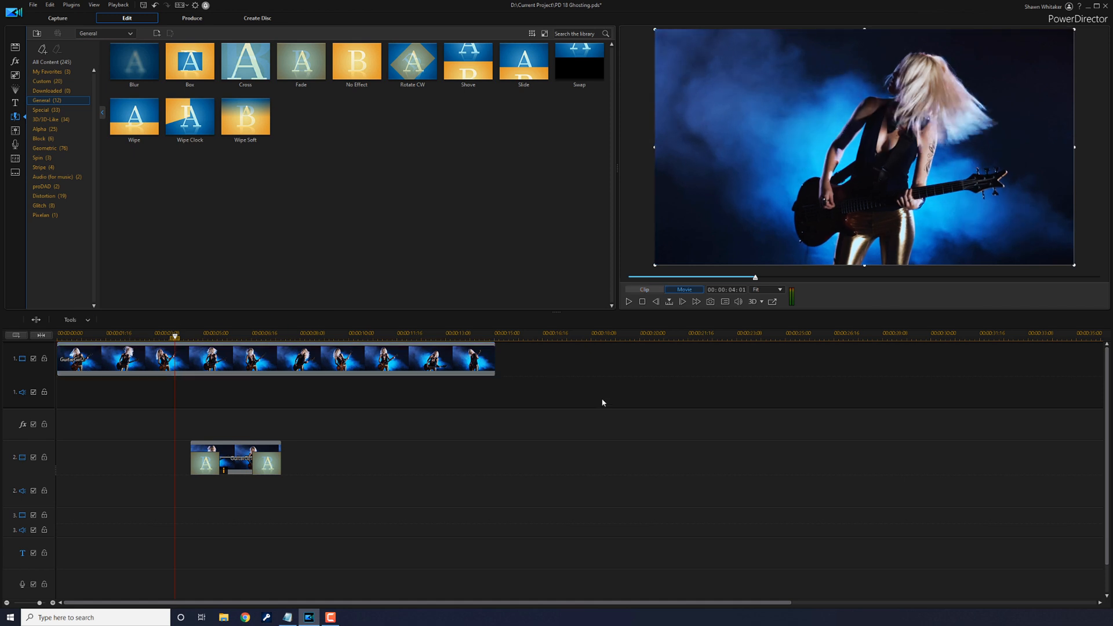